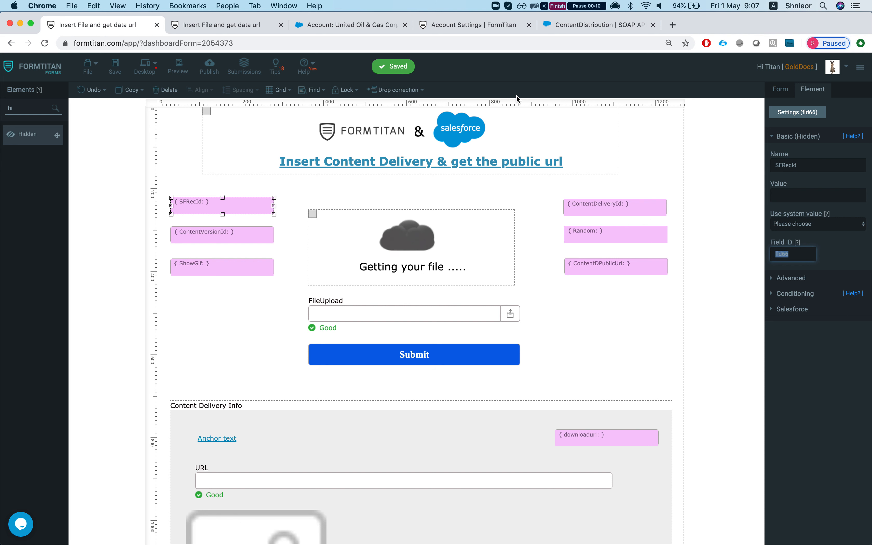
Bring up the United Oil & Gas Corp. account and scroll to its Content Deliveries list
{"action": "left_click", "coordinate": [349, 25]}
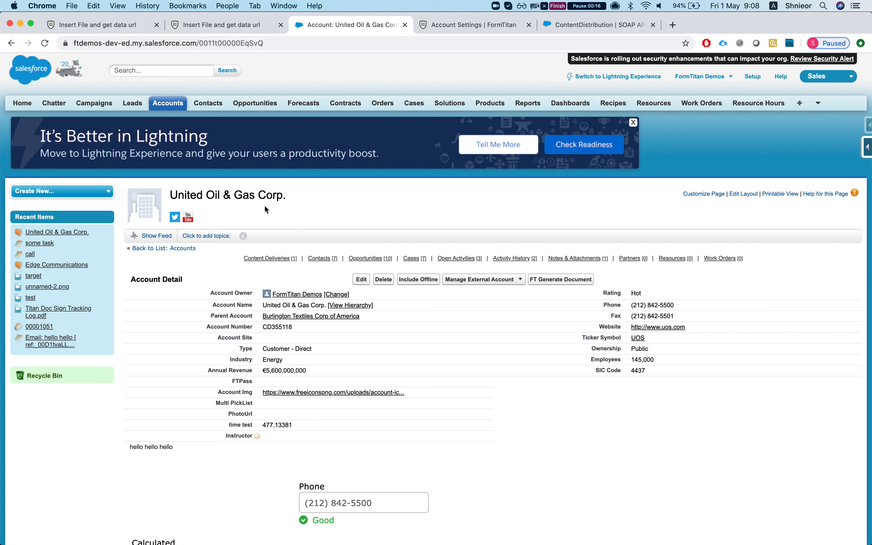
{"action": "mouse_move", "coordinate": [288, 229]}
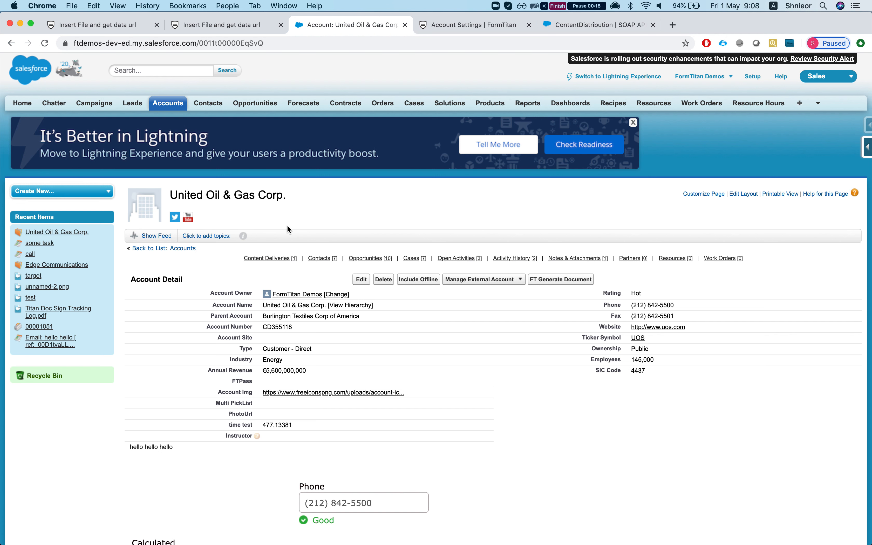
{"action": "scroll", "scroll_direction": "down", "scroll_amount": 3}
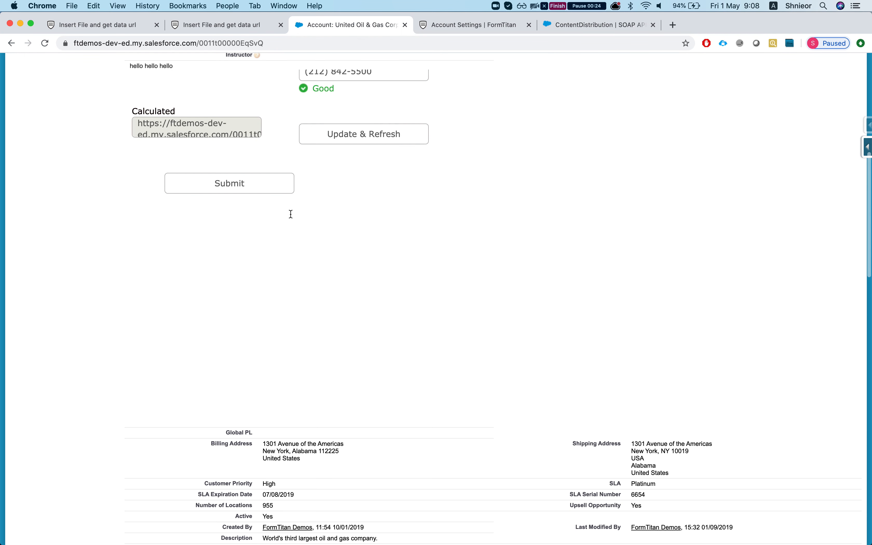
{"action": "scroll", "scroll_direction": "down", "scroll_amount": 3}
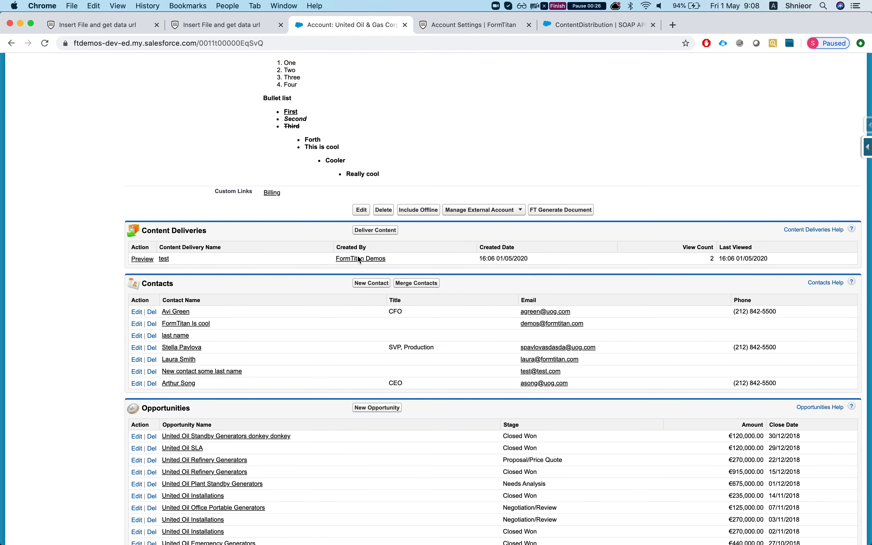
{"action": "left_click", "coordinate": [375, 229]}
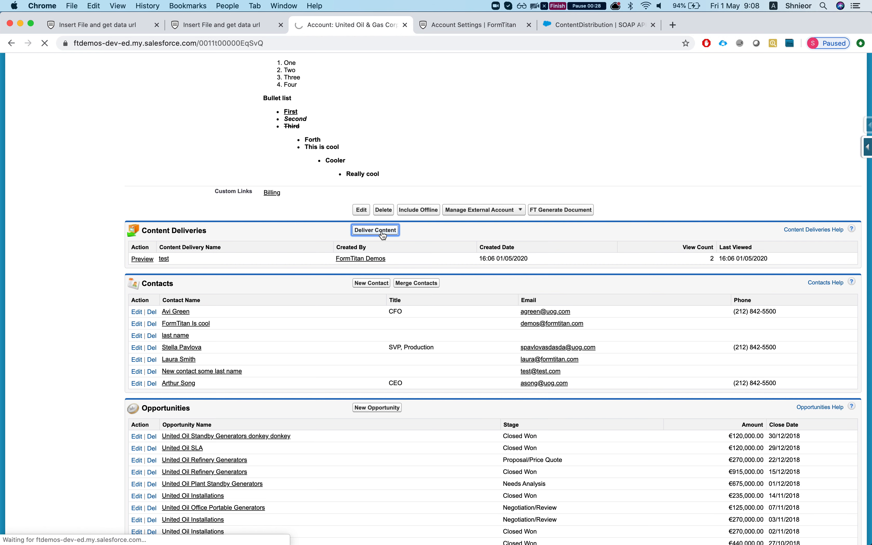
{"action": "left_click", "coordinate": [375, 230]}
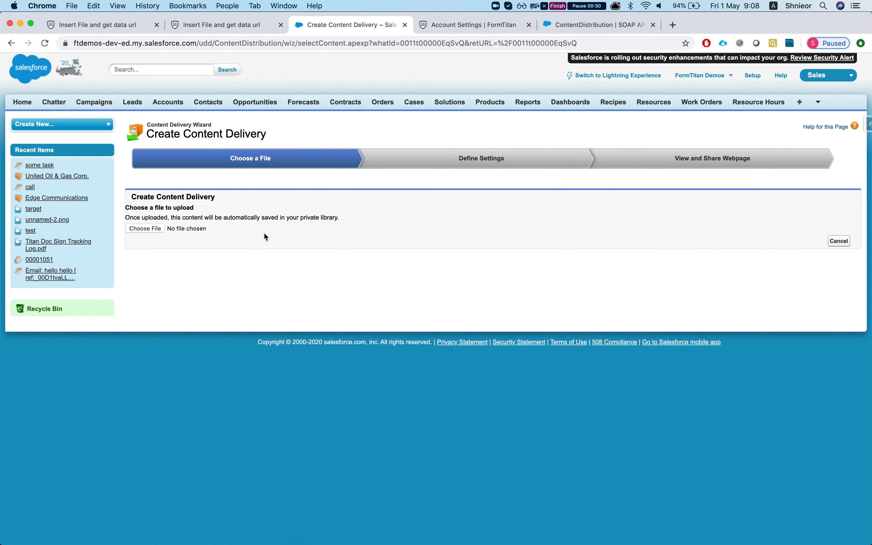
{"action": "left_click", "coordinate": [145, 228]}
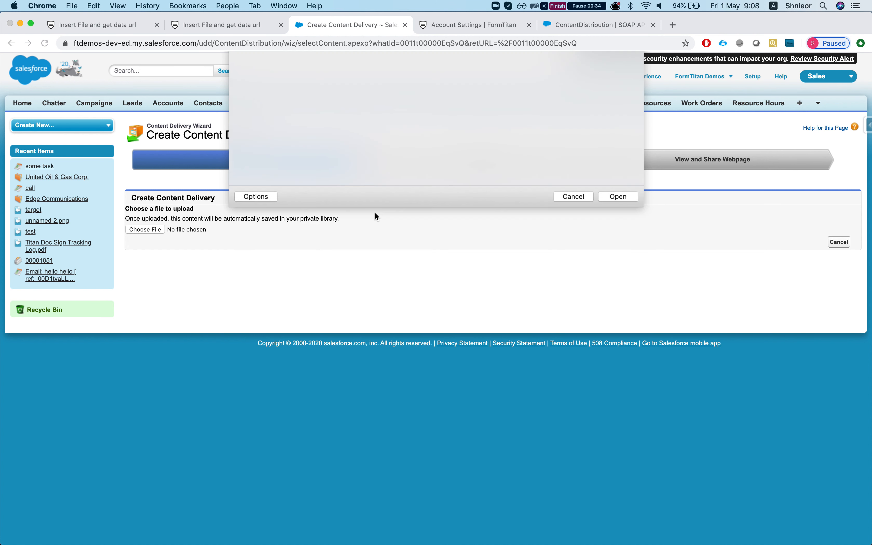
{"action": "left_click", "coordinate": [617, 196]}
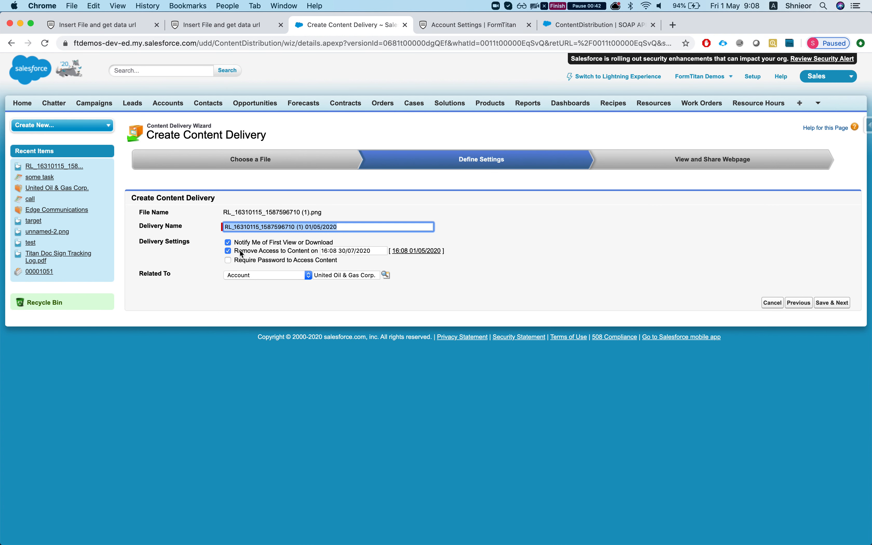
{"action": "mouse_move", "coordinate": [347, 274]}
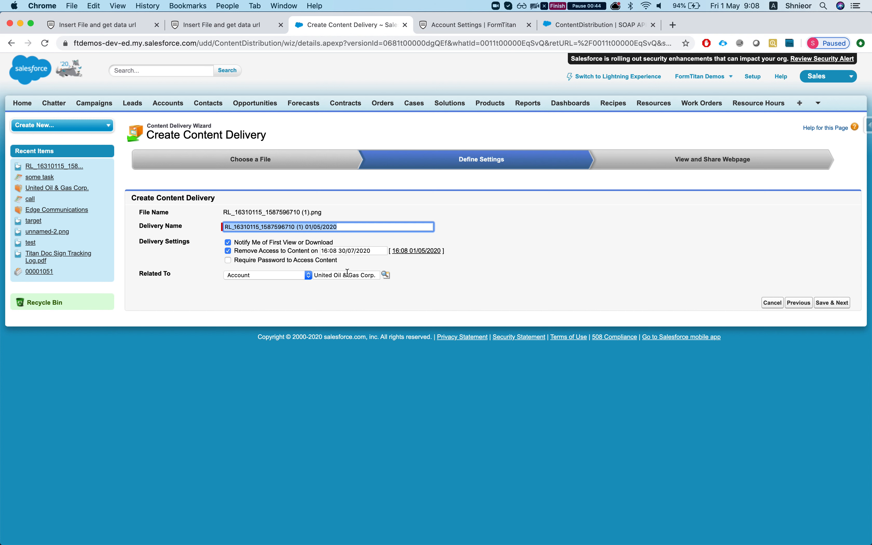
{"action": "mouse_move", "coordinate": [352, 263]}
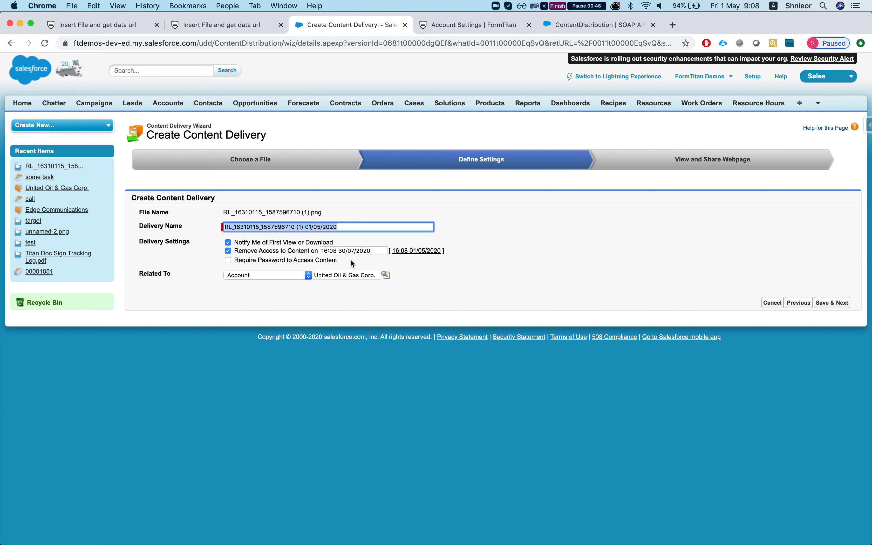
{"action": "mouse_move", "coordinate": [348, 276]}
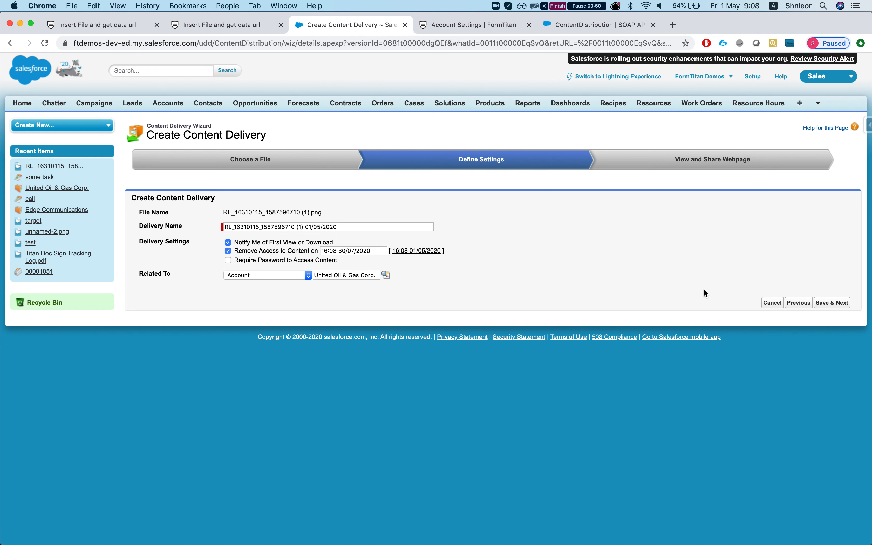
{"action": "left_click", "coordinate": [832, 302]}
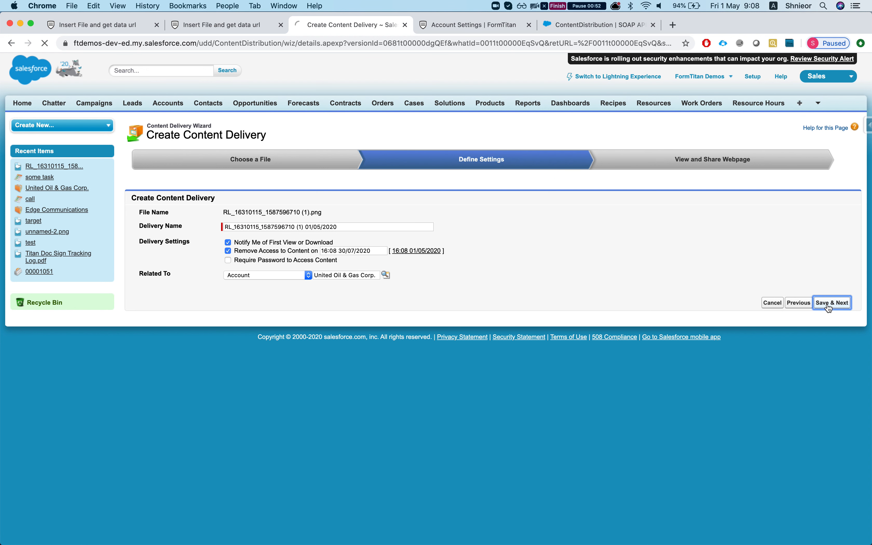
Complete the View and Share Webpage step and preview the delivery's public link
{"action": "left_click", "coordinate": [832, 303]}
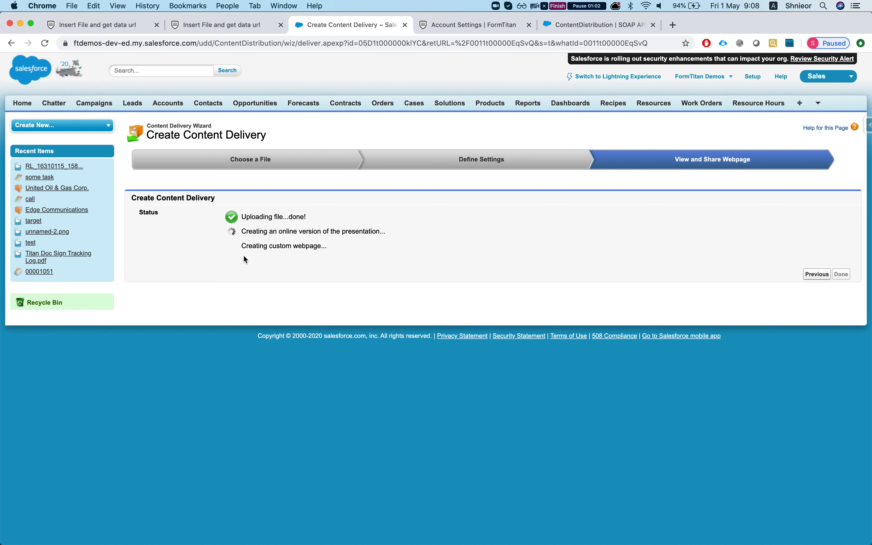
{"action": "mouse_move", "coordinate": [273, 262]}
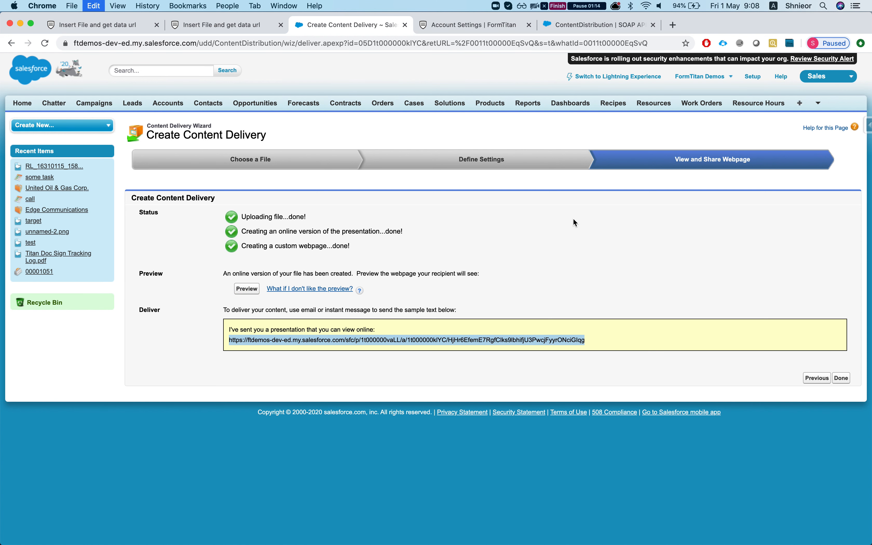
{"action": "left_click", "coordinate": [797, 24]}
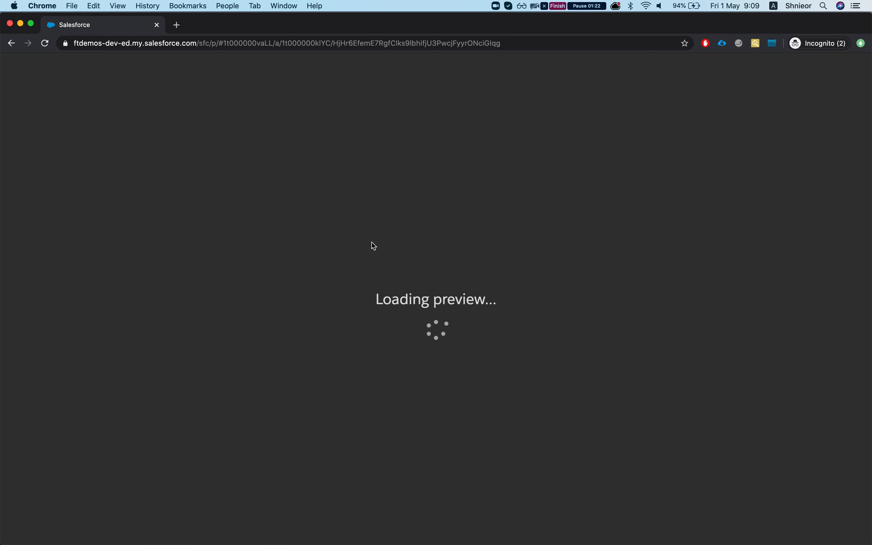
{"action": "mouse_move", "coordinate": [427, 309]}
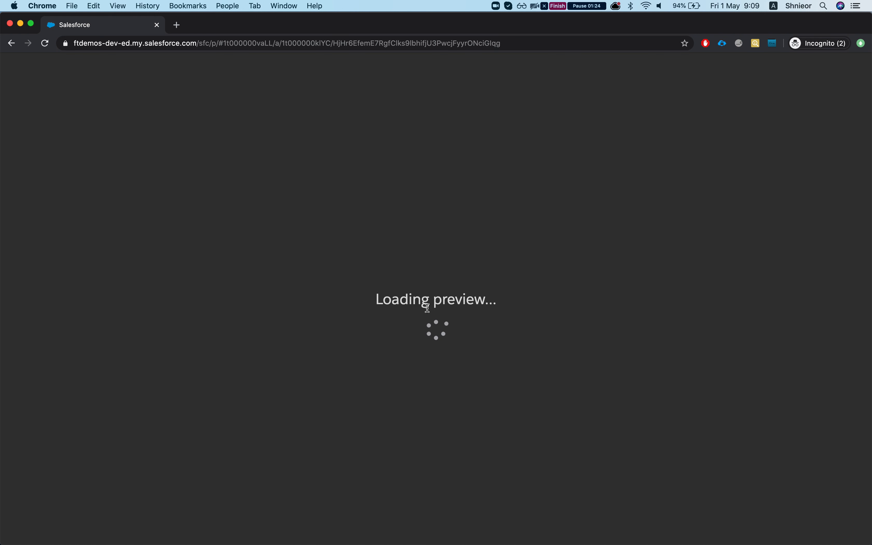
{"action": "mouse_move", "coordinate": [404, 293]}
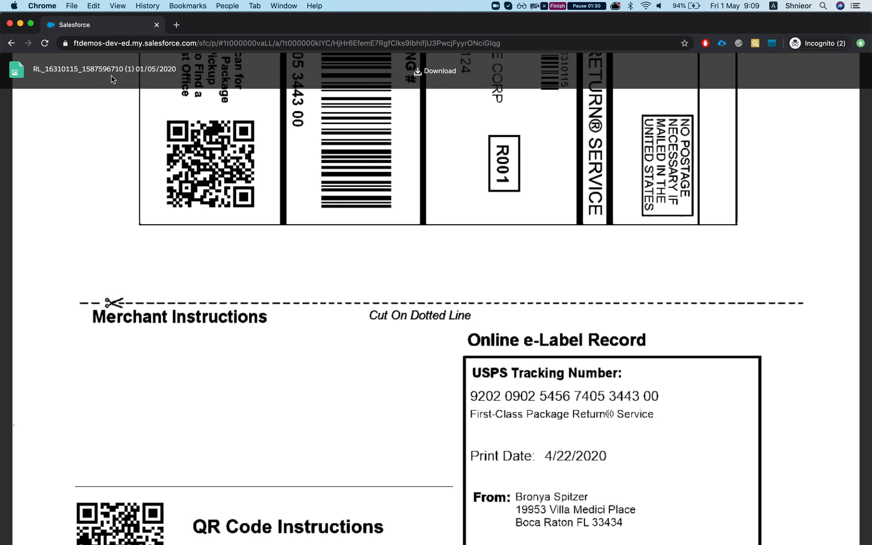
Close the incognito preview of the delivered return-label file
{"action": "left_click", "coordinate": [797, 24]}
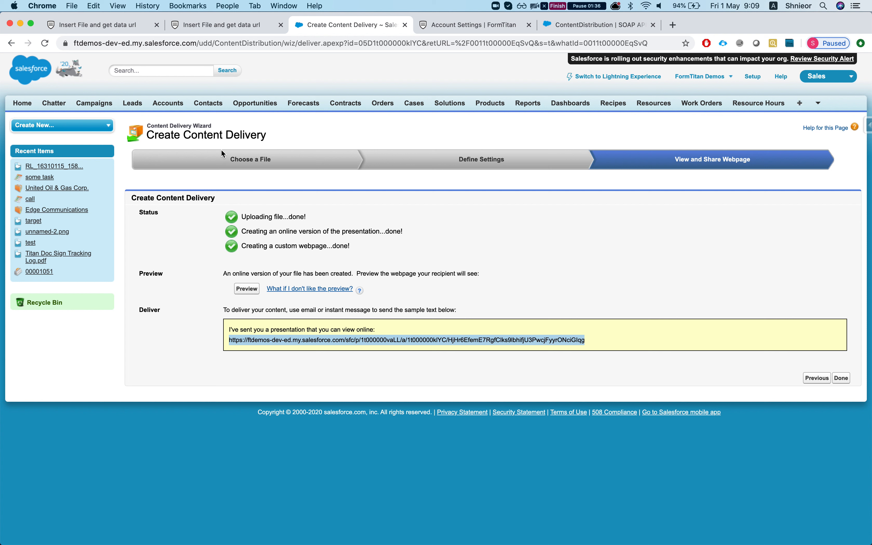
{"action": "mouse_move", "coordinate": [287, 243]}
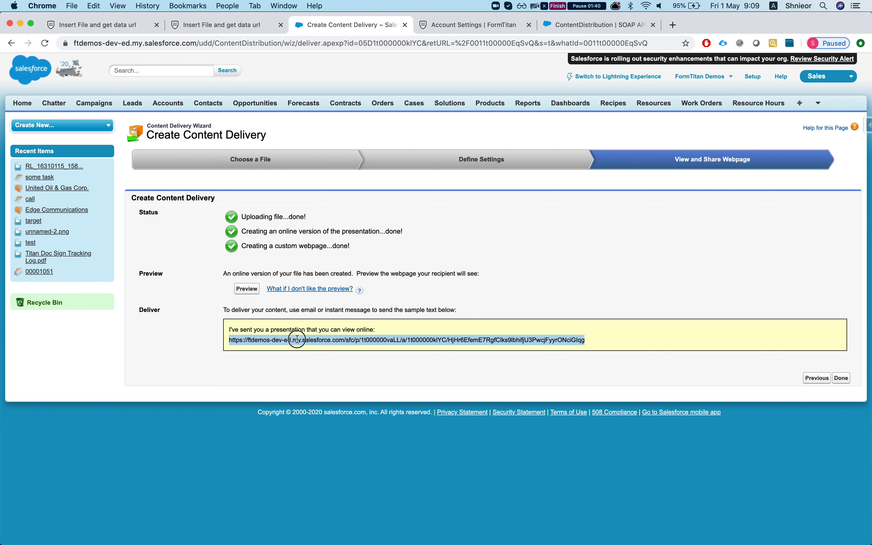
{"action": "mouse_move", "coordinate": [384, 348]}
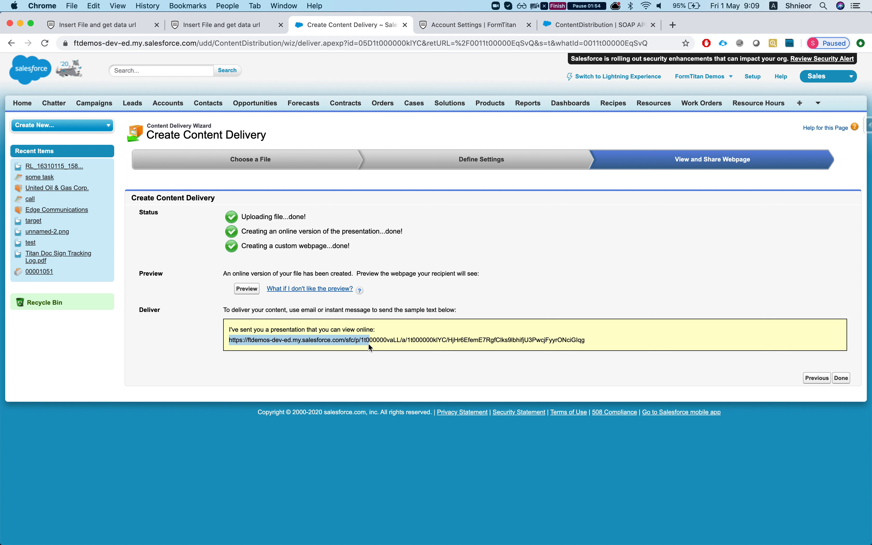
{"action": "left_click_drag", "start_coordinate": [367, 340], "coordinate": [584, 340]}
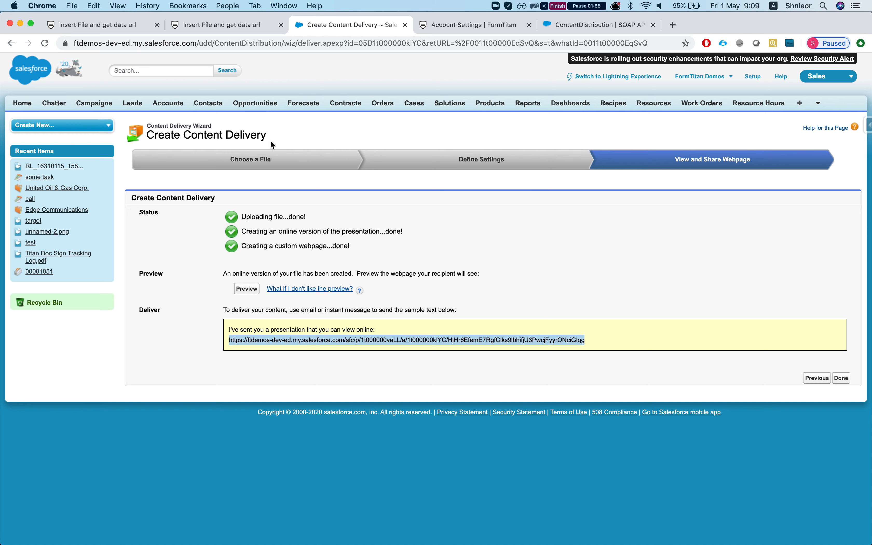
Check the live form, then reach Form Settings > Salesforce integration in the editor
{"action": "left_click", "coordinate": [97, 25]}
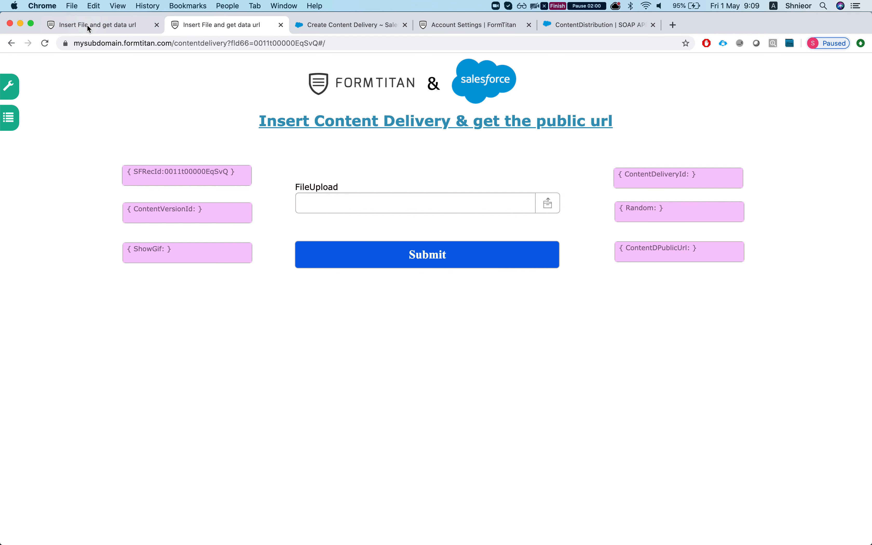
{"action": "left_click", "coordinate": [103, 24]}
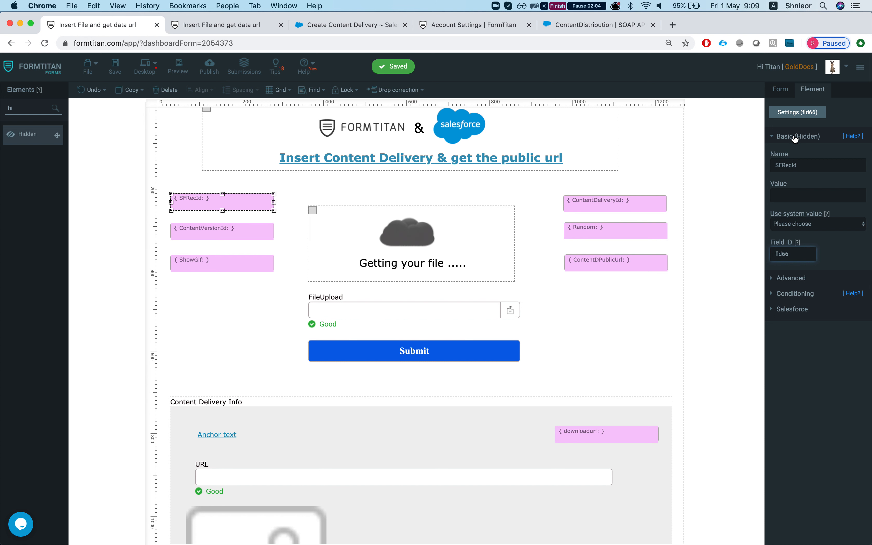
{"action": "left_click", "coordinate": [780, 89]}
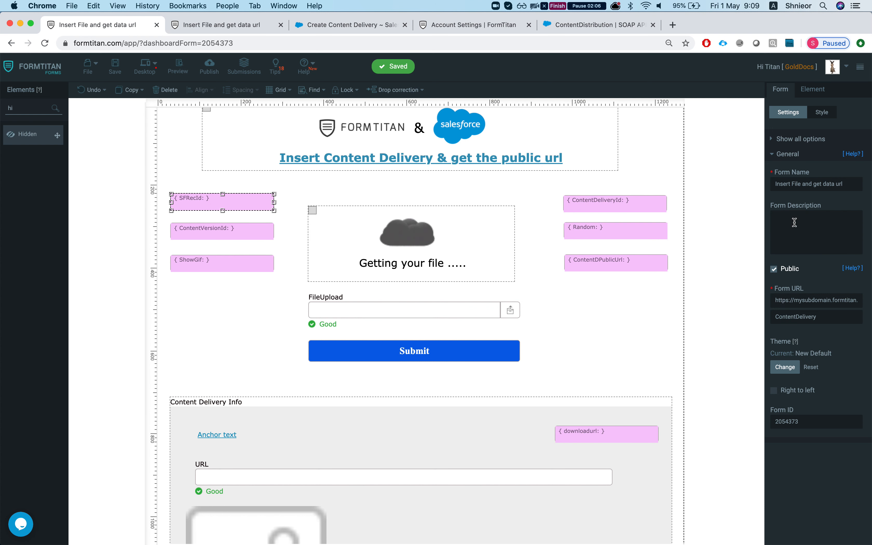
{"action": "left_click", "coordinate": [800, 139]}
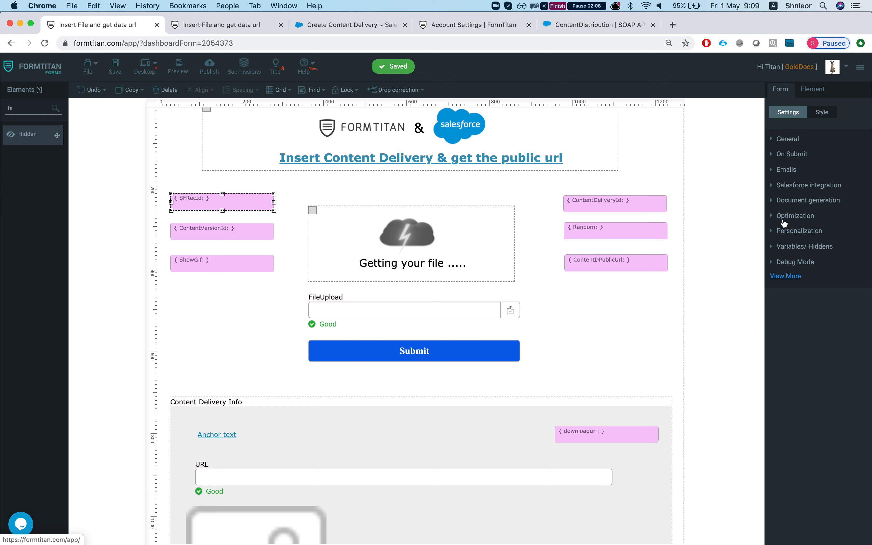
{"action": "left_click", "coordinate": [808, 185]}
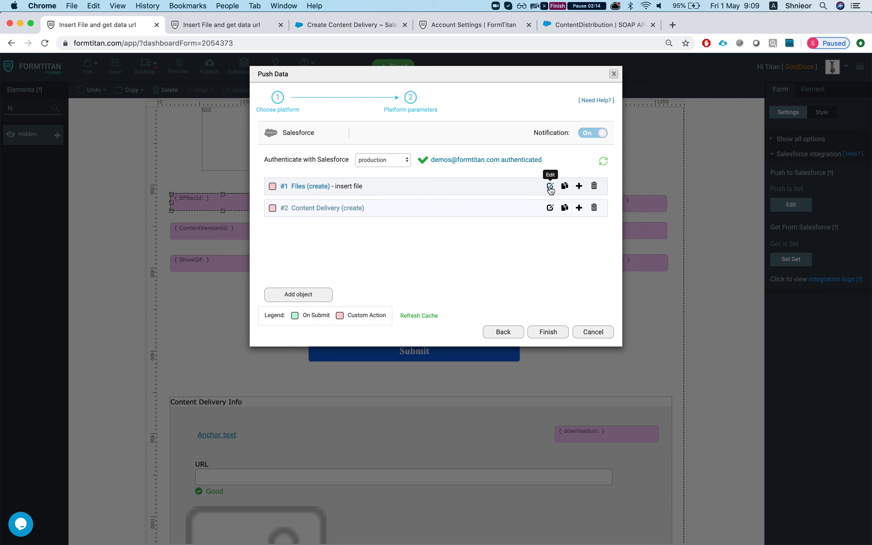
Review the Files (create) mapped fields — VersionData from FileUpload, FirstPublishLocationId from SFRecId — and cancel
{"action": "left_click", "coordinate": [551, 187]}
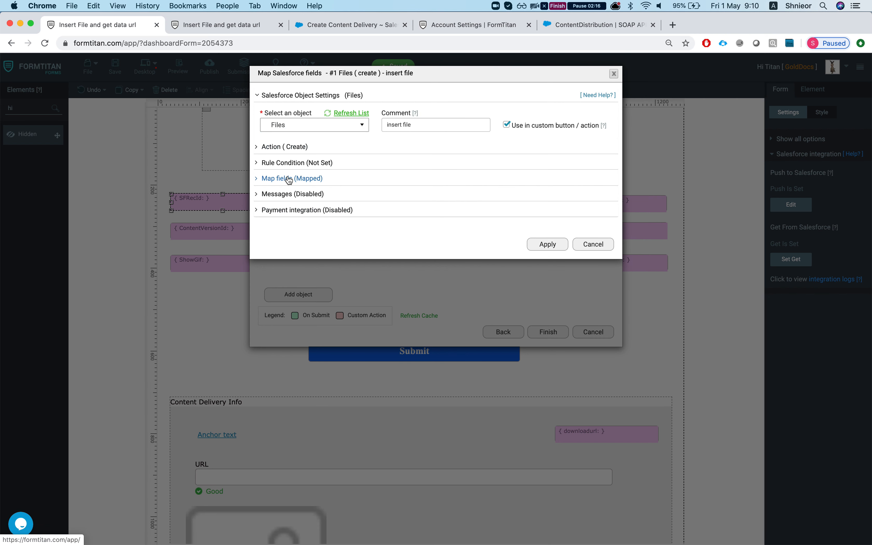
{"action": "left_click", "coordinate": [291, 178]}
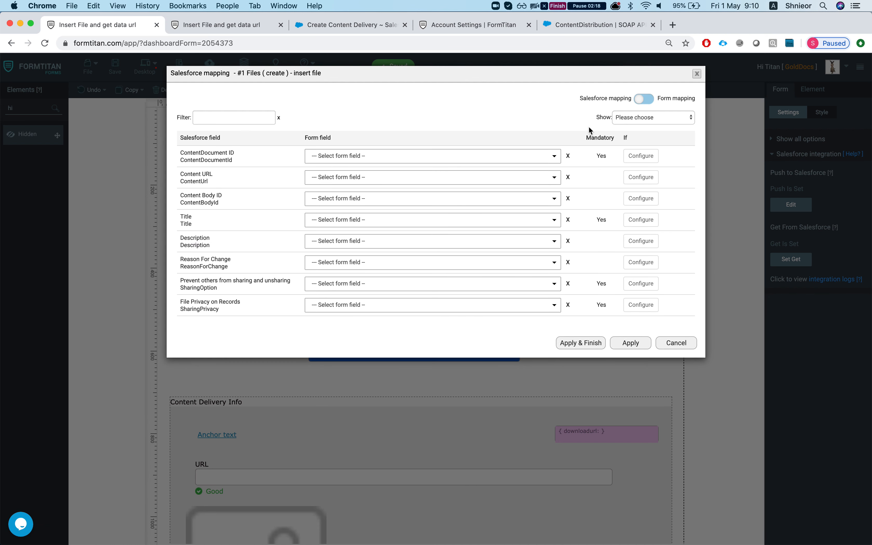
{"action": "left_click", "coordinate": [652, 117]}
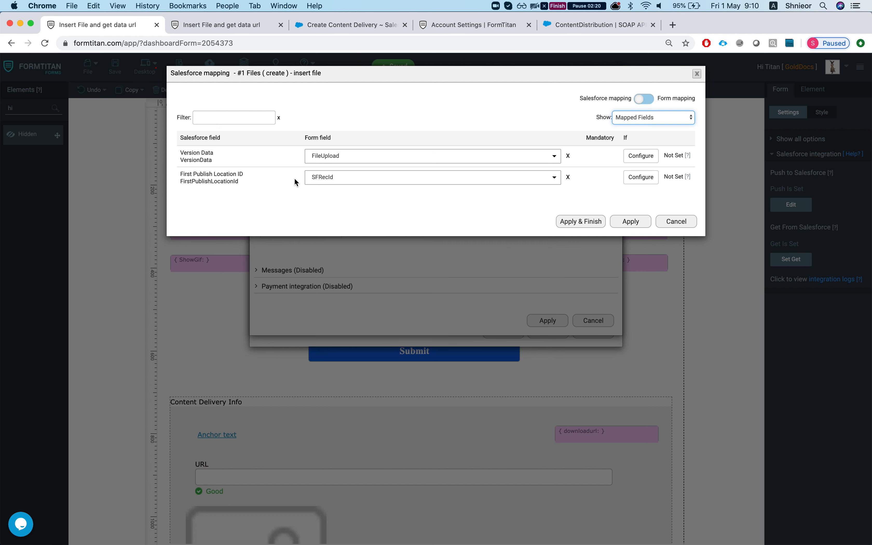
{"action": "mouse_move", "coordinate": [314, 169]}
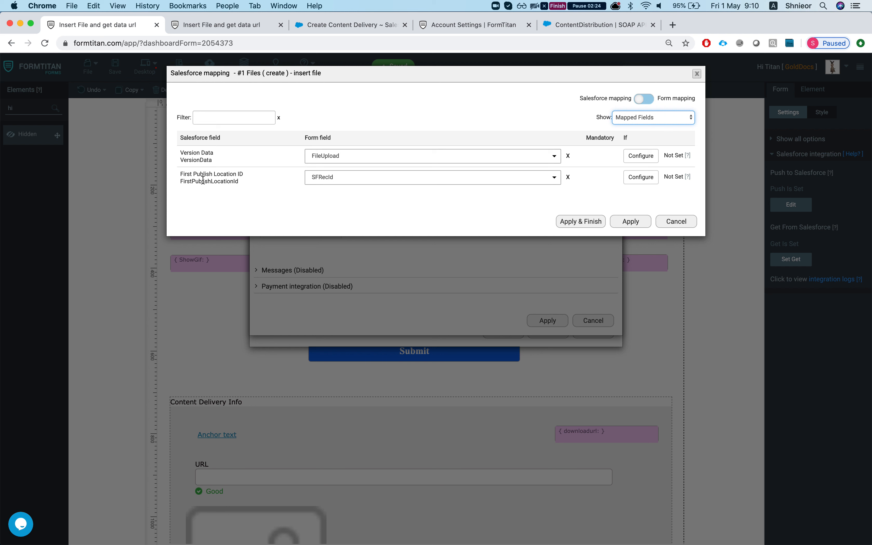
{"action": "mouse_move", "coordinate": [251, 184]}
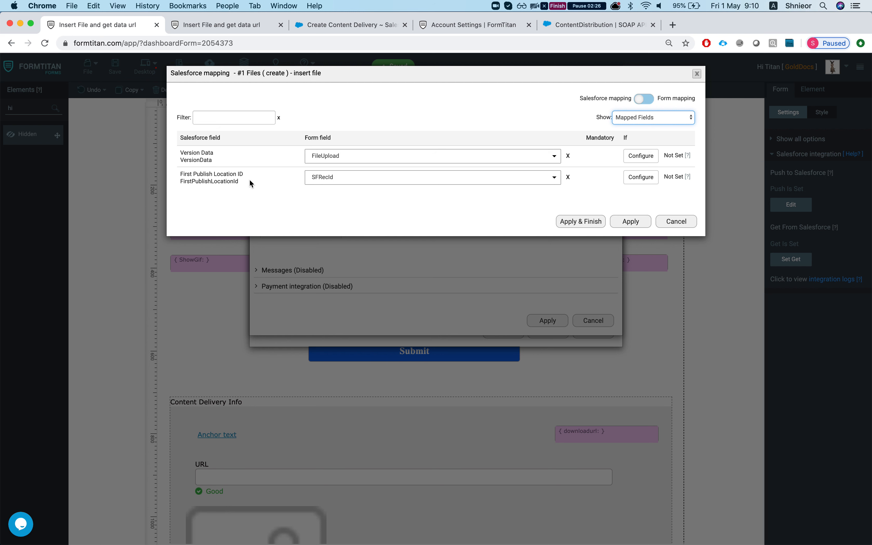
{"action": "mouse_move", "coordinate": [320, 185]}
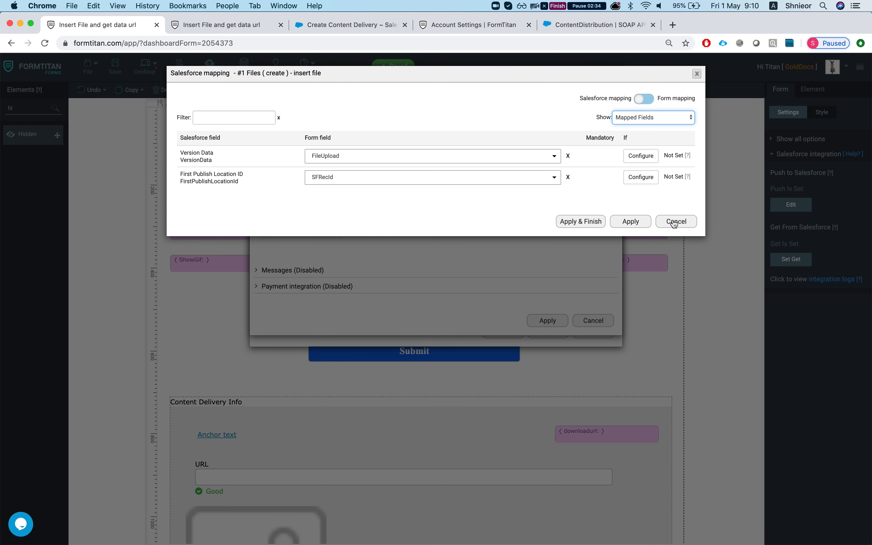
{"action": "left_click", "coordinate": [675, 221]}
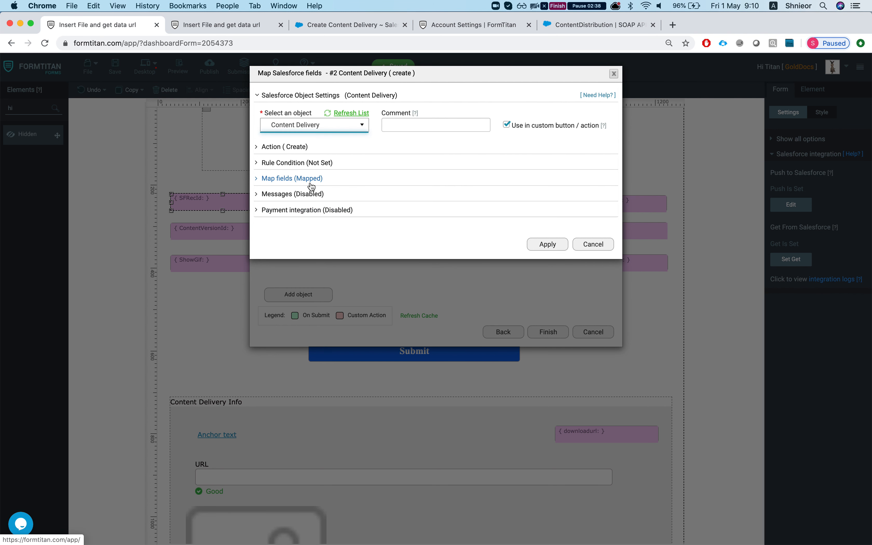
Show only the mapped fields of the Content Delivery (create) action
{"action": "left_click", "coordinate": [290, 178]}
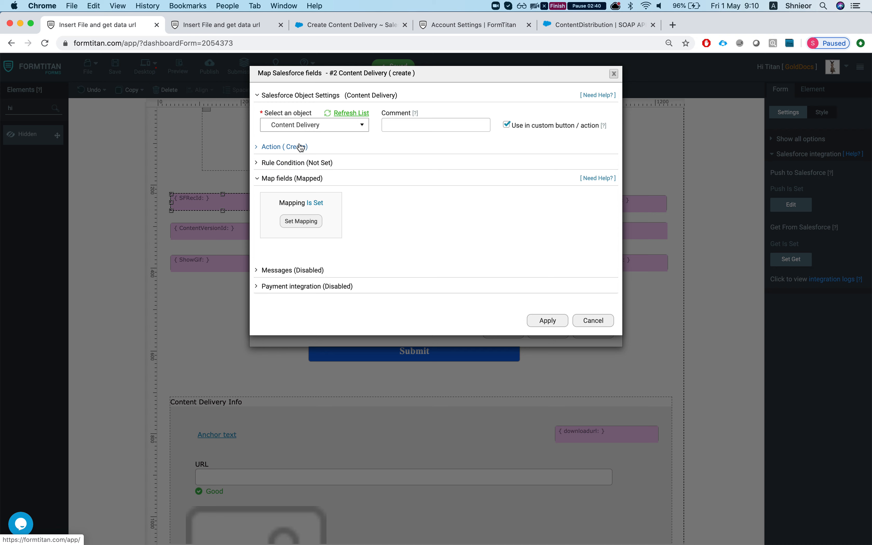
{"action": "left_click", "coordinate": [301, 221]}
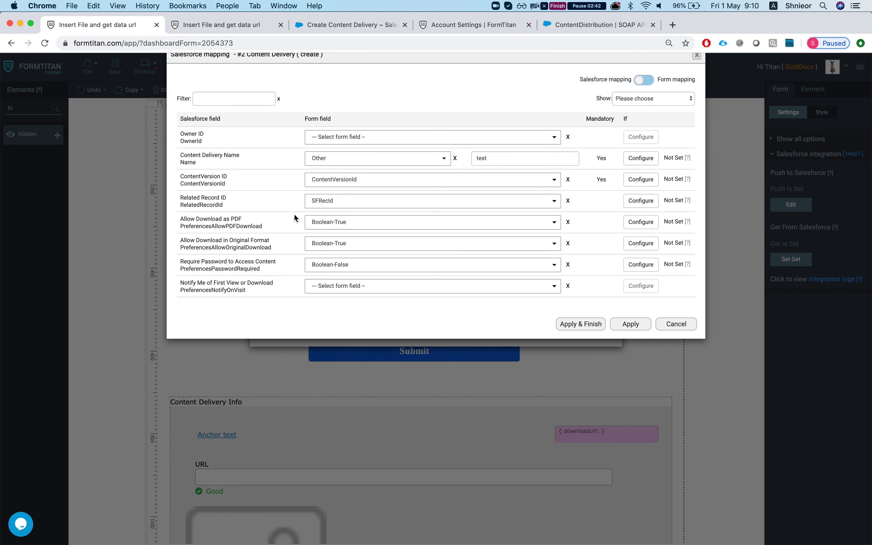
{"action": "left_click", "coordinate": [653, 98]}
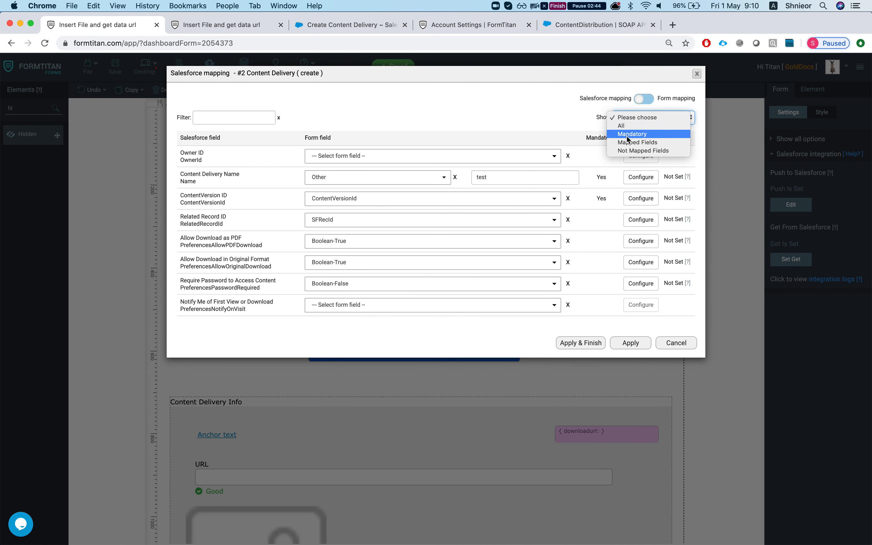
{"action": "left_click", "coordinate": [639, 143]}
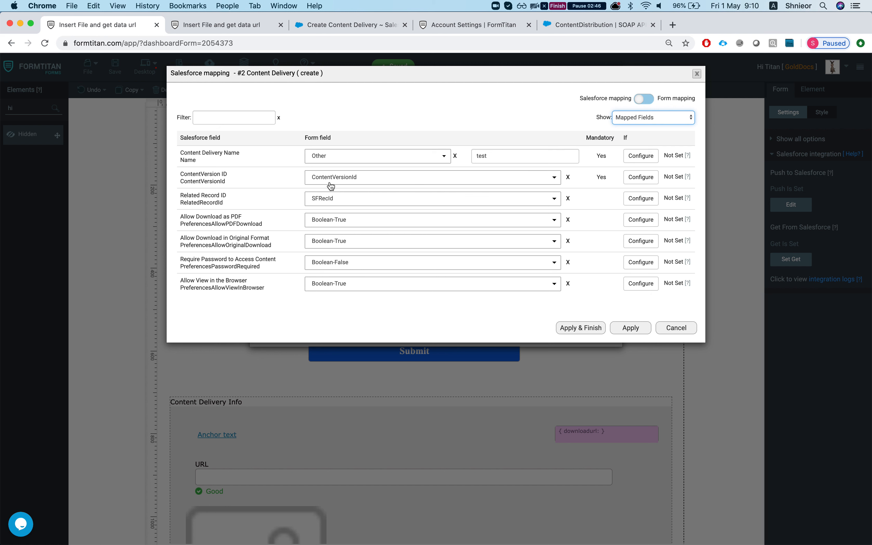
{"action": "mouse_move", "coordinate": [190, 161]}
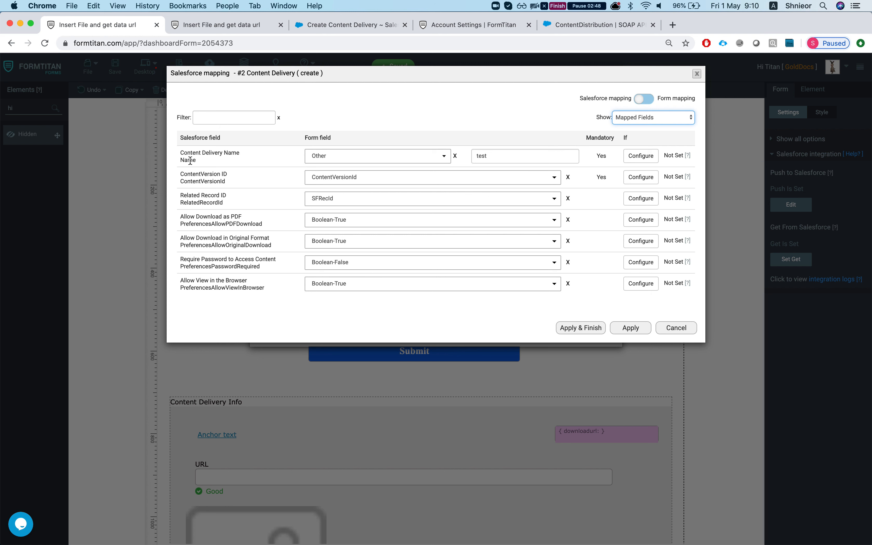
{"action": "mouse_move", "coordinate": [218, 184]}
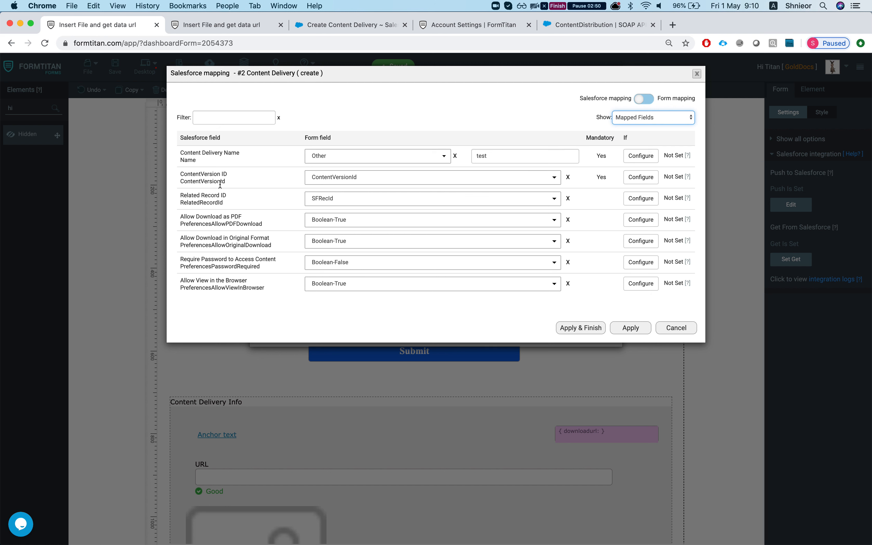
{"action": "mouse_move", "coordinate": [342, 170]}
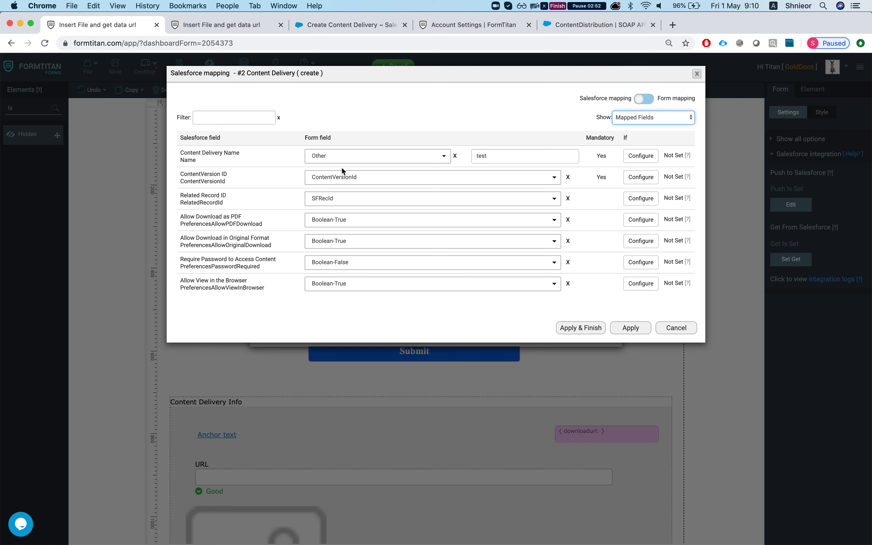
{"action": "mouse_move", "coordinate": [336, 185]}
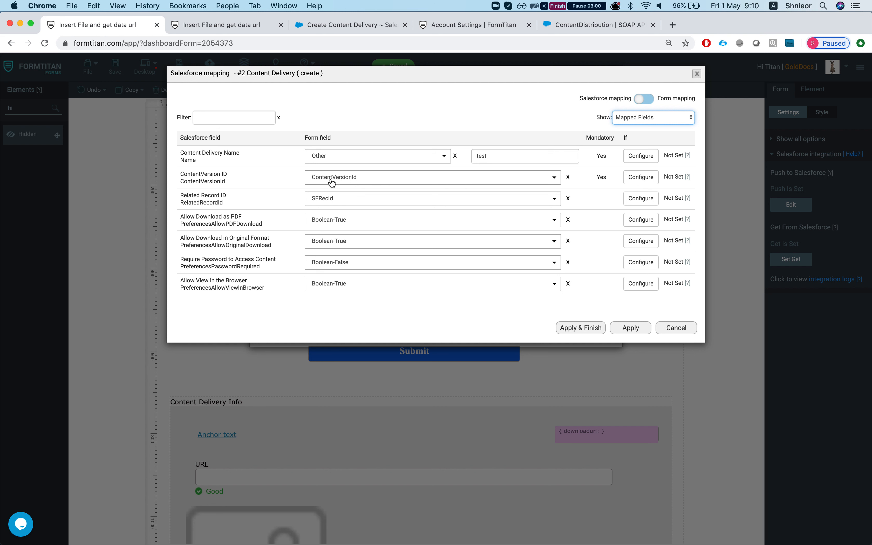
{"action": "mouse_move", "coordinate": [259, 203]}
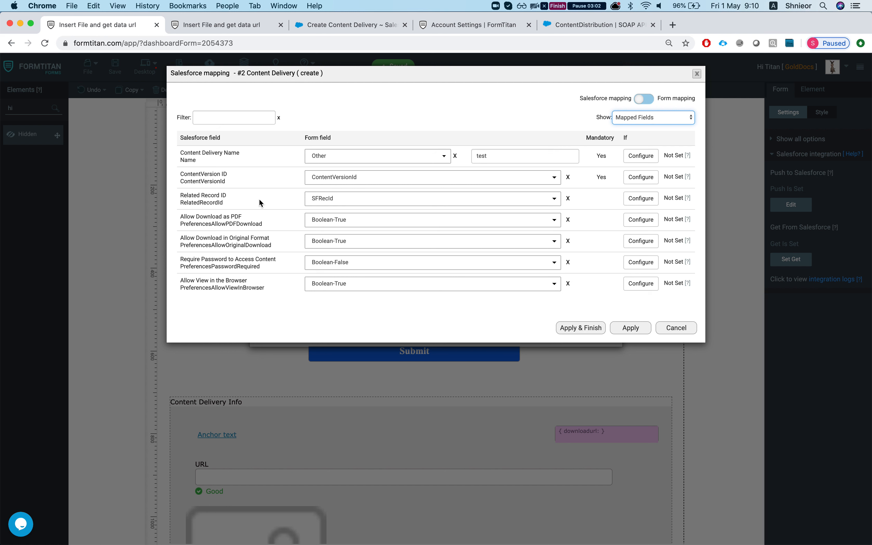
{"action": "mouse_move", "coordinate": [324, 204]}
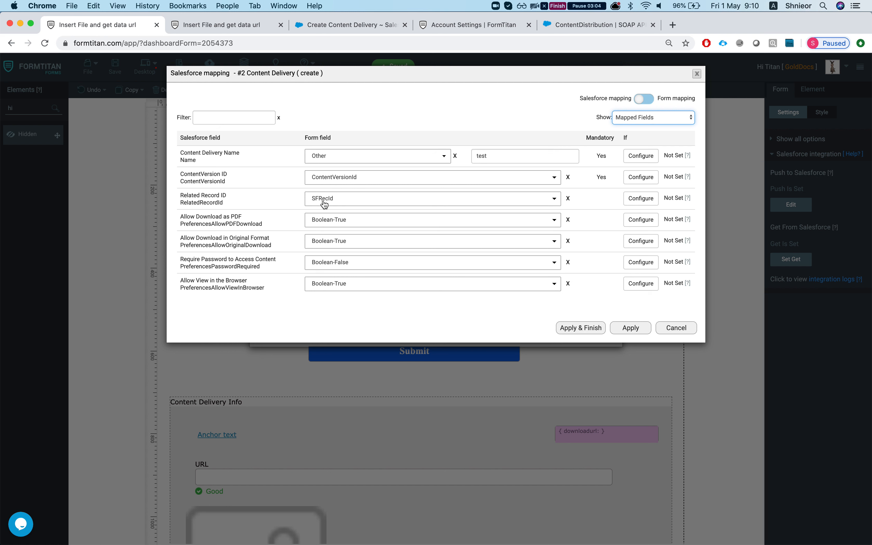
{"action": "mouse_move", "coordinate": [181, 217]}
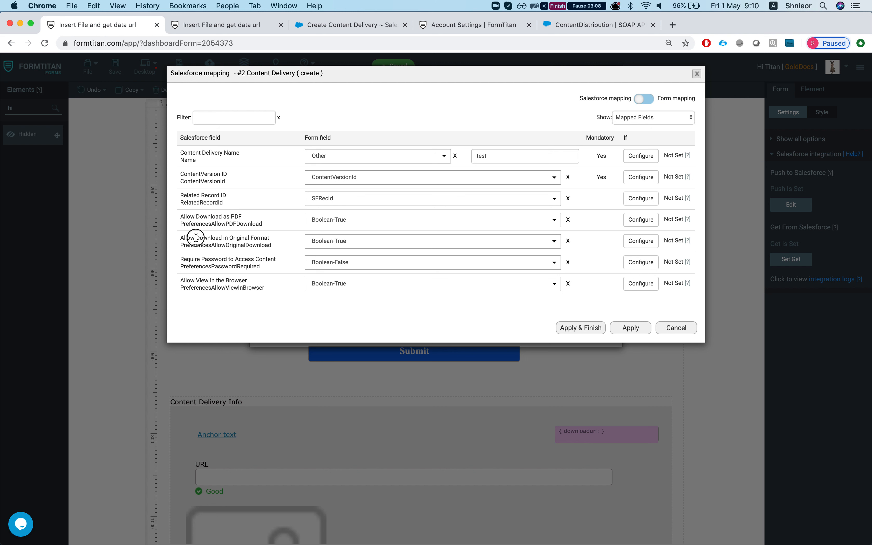
{"action": "mouse_move", "coordinate": [216, 259]}
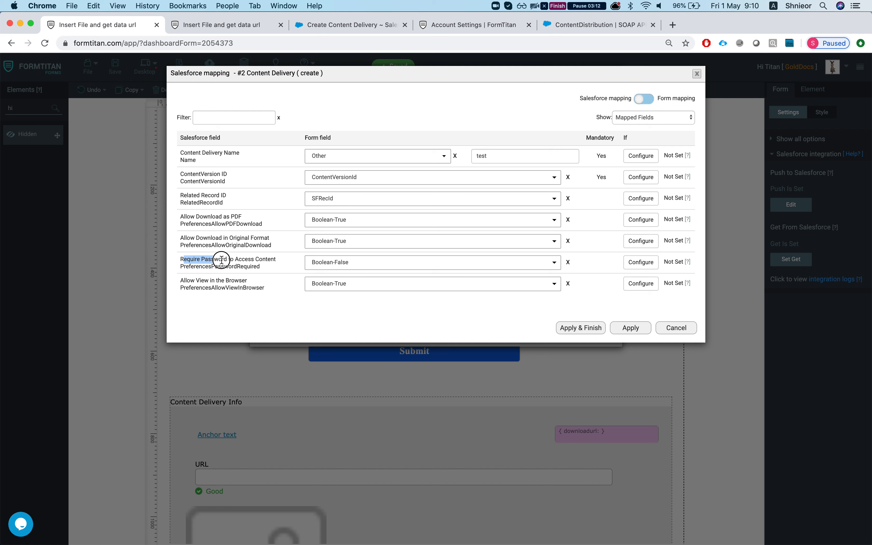
Note the Require Password preference, then close the object and Push Data dialogs
{"action": "double_click", "coordinate": [217, 259]}
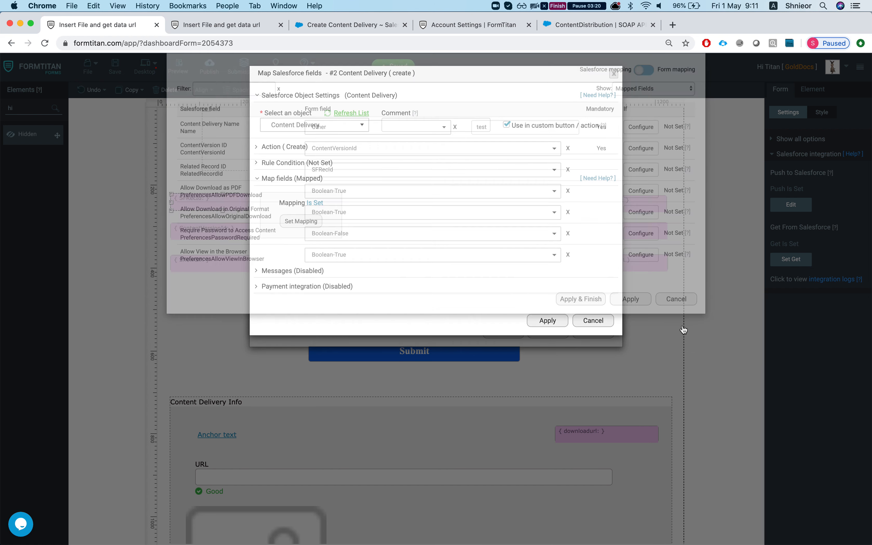
{"action": "left_click", "coordinate": [592, 320]}
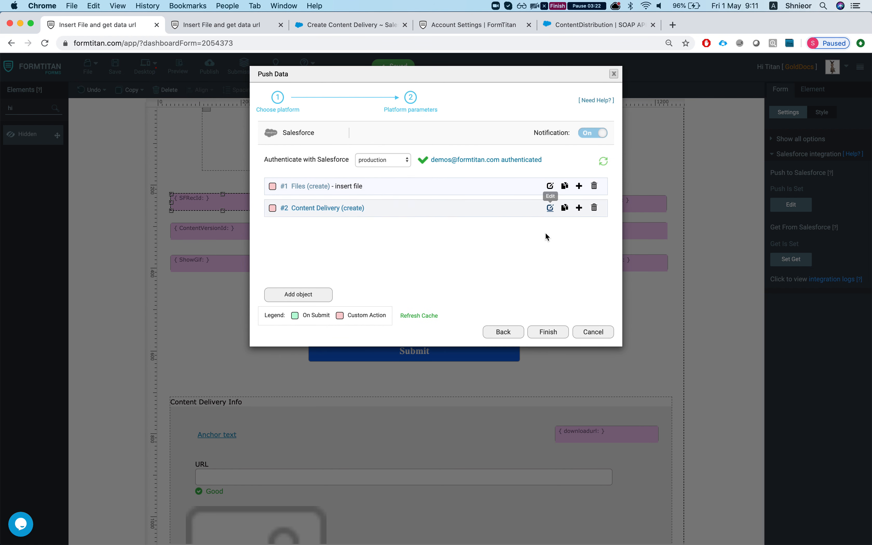
{"action": "left_click", "coordinate": [547, 333]}
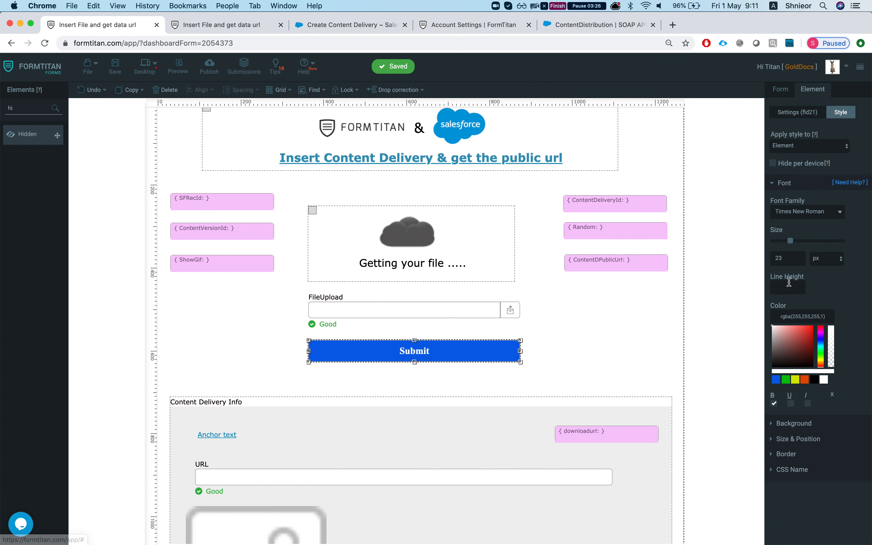
Relabel the Submit button text to Get File Link
{"action": "left_click", "coordinate": [796, 112]}
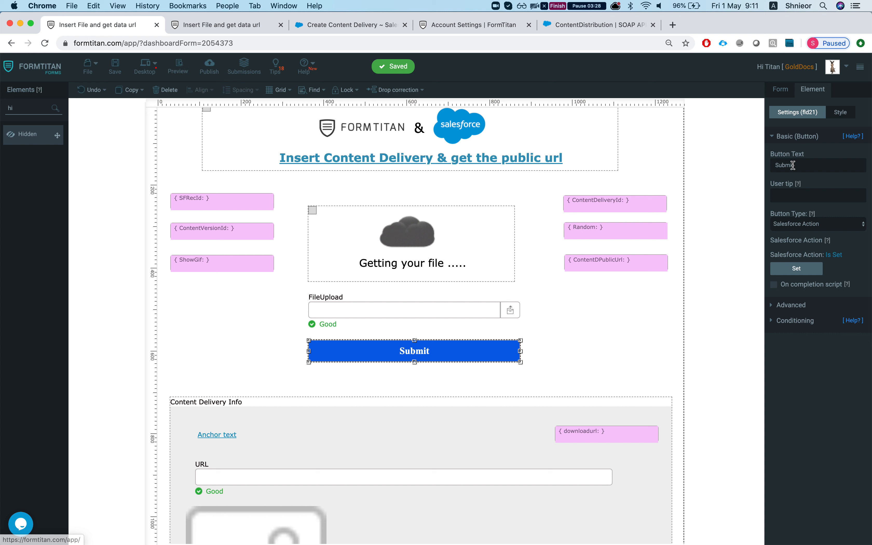
{"action": "type", "text": "Get File Li"}
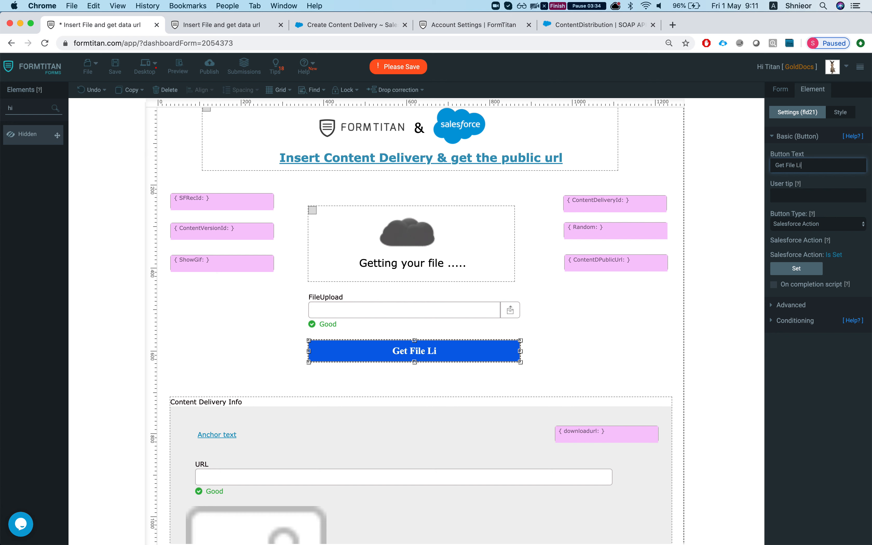
Confirm the Salesforce action order — file insert first, Content Delivery (create) second — and cancel
{"action": "left_click", "coordinate": [795, 269]}
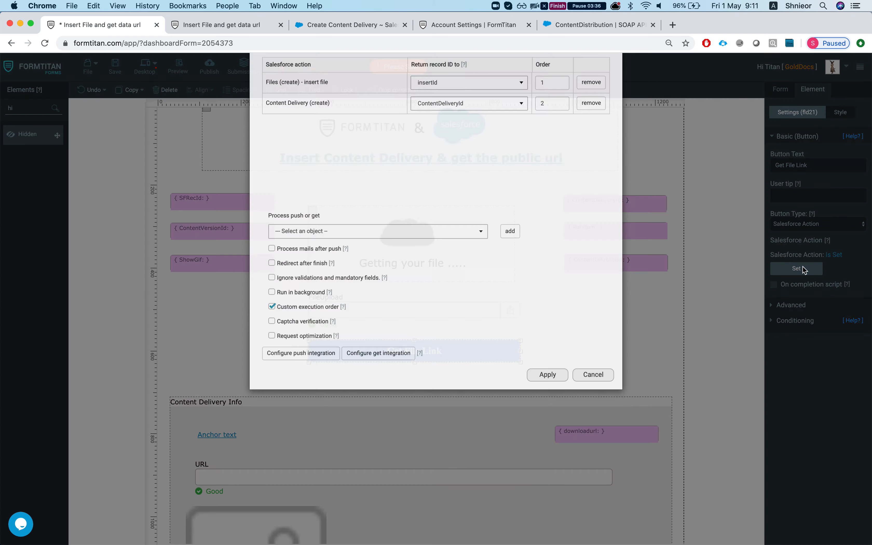
{"action": "left_click", "coordinate": [796, 269]}
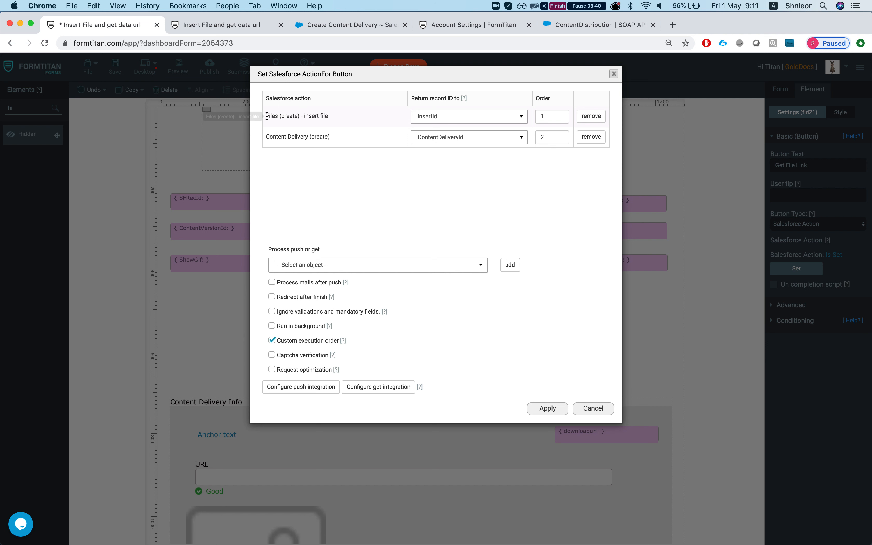
{"action": "mouse_move", "coordinate": [296, 350]}
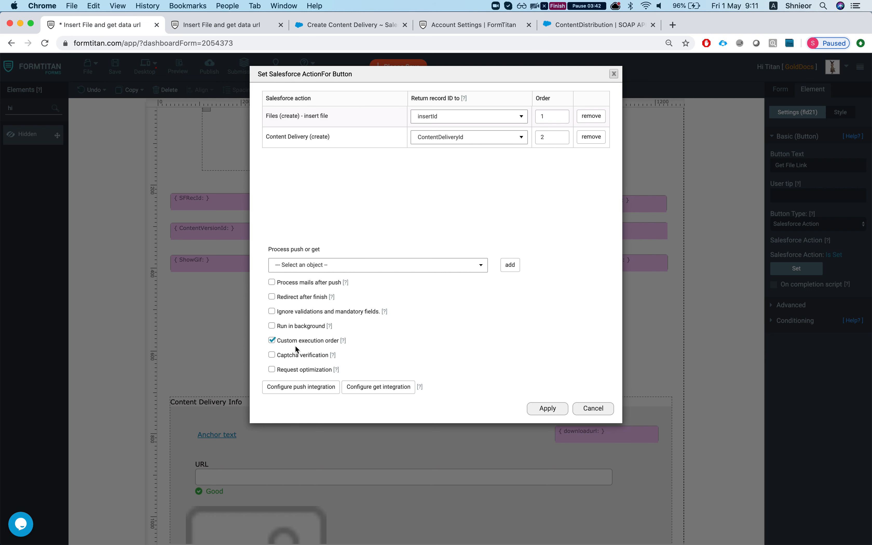
{"action": "mouse_move", "coordinate": [454, 116]}
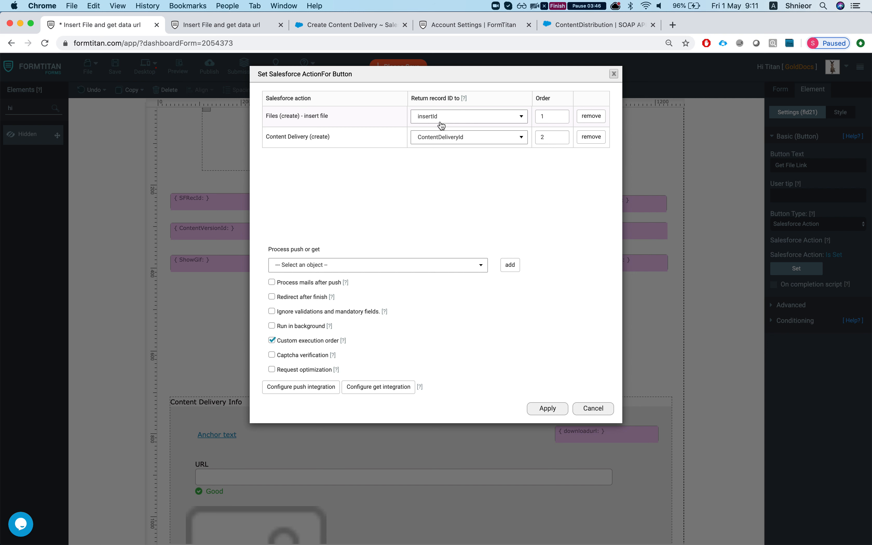
{"action": "mouse_move", "coordinate": [459, 129]}
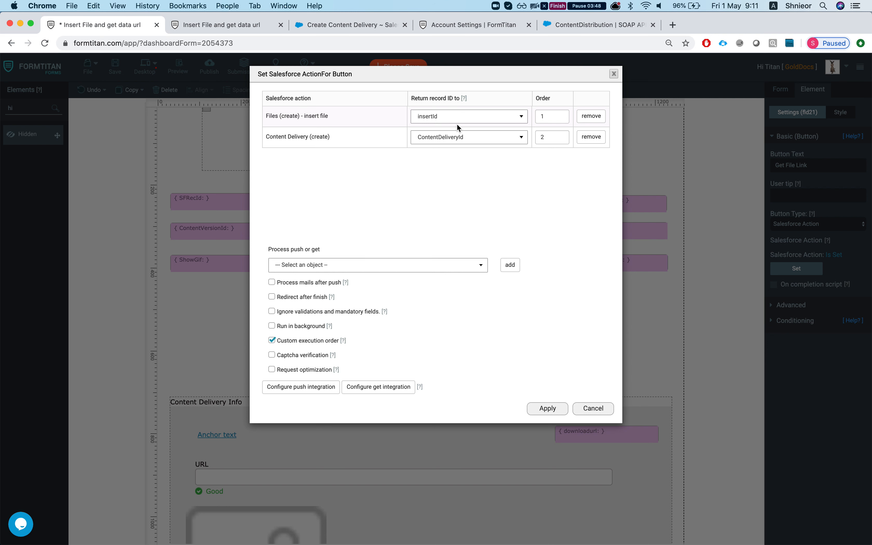
{"action": "mouse_move", "coordinate": [428, 121]}
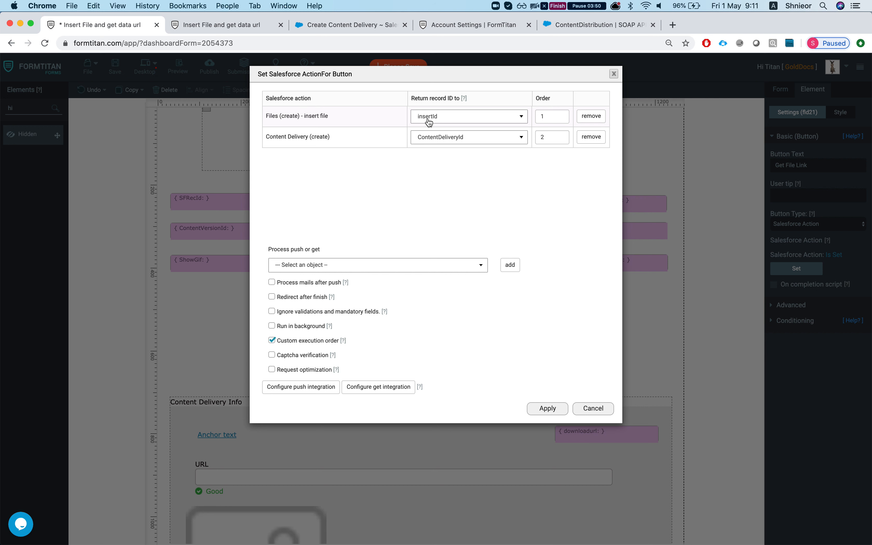
{"action": "mouse_move", "coordinate": [436, 124]}
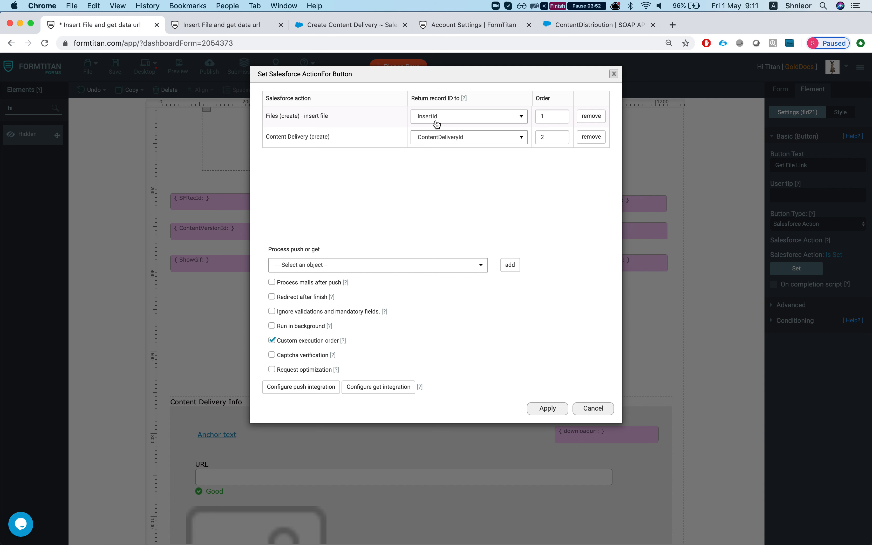
{"action": "mouse_move", "coordinate": [304, 145]}
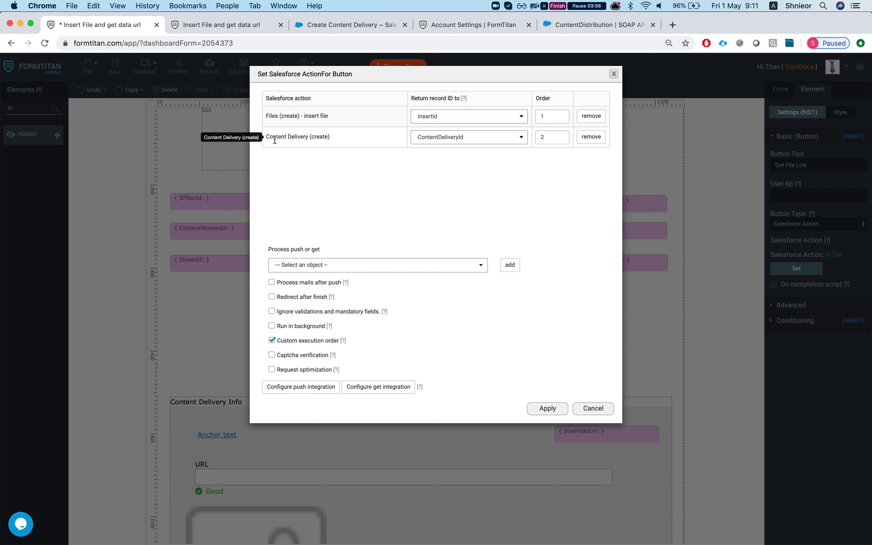
{"action": "double_click", "coordinate": [298, 137]}
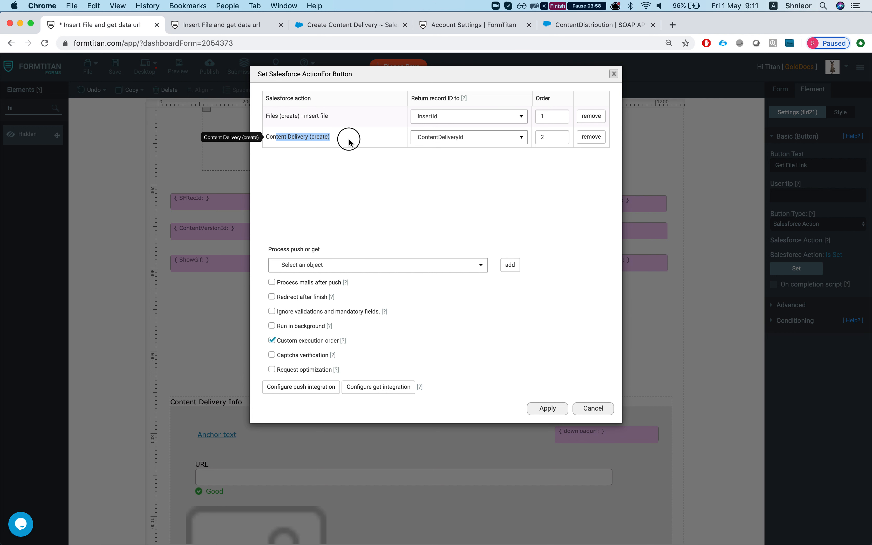
{"action": "mouse_move", "coordinate": [446, 144]}
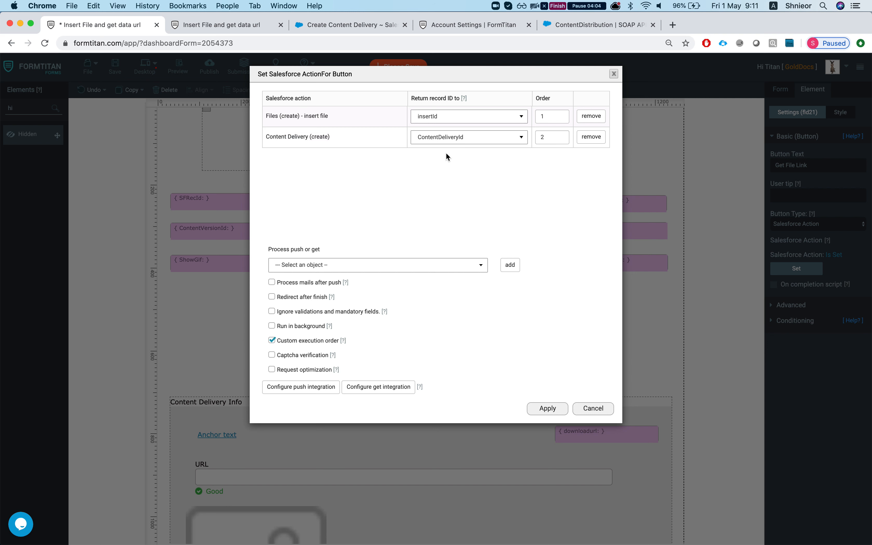
{"action": "mouse_move", "coordinate": [456, 179]}
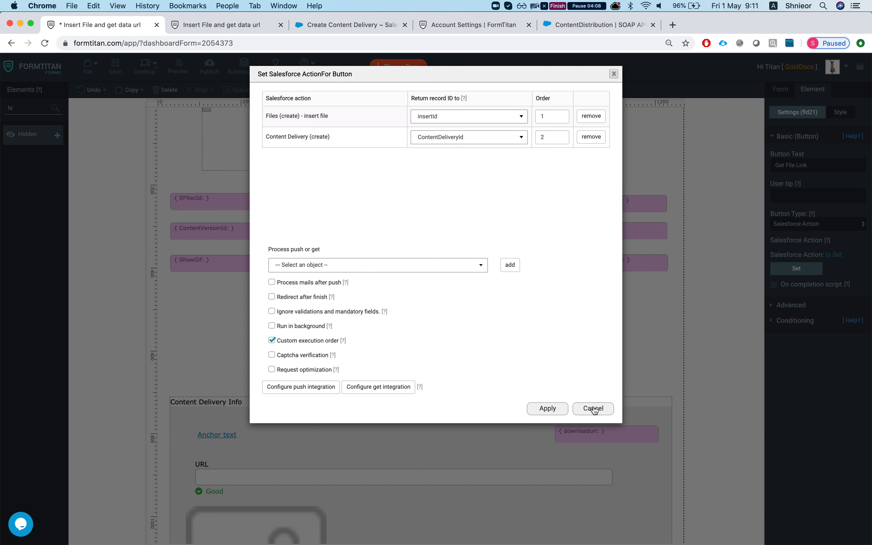
{"action": "left_click", "coordinate": [593, 408]}
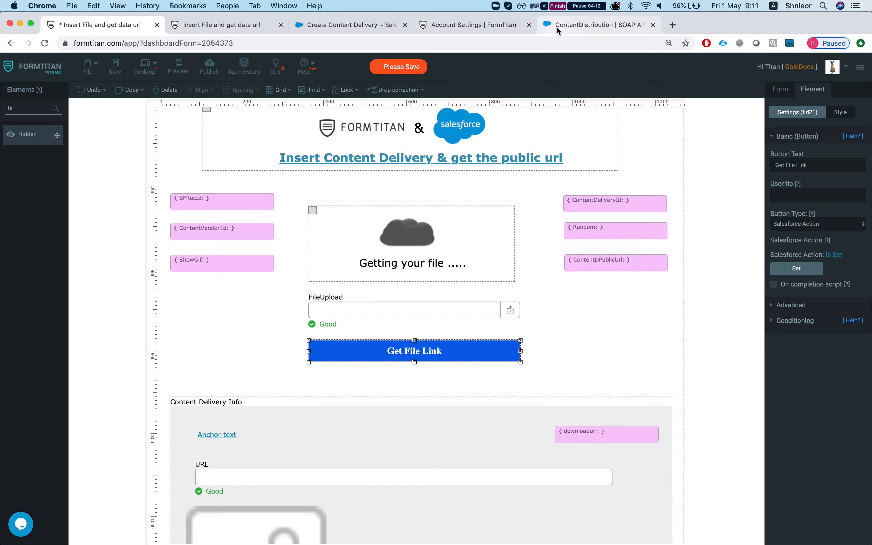
Locate and highlight DistributionPublicUrl in the ContentDistribution fields table, then return to FormTitan
{"action": "left_click", "coordinate": [598, 24]}
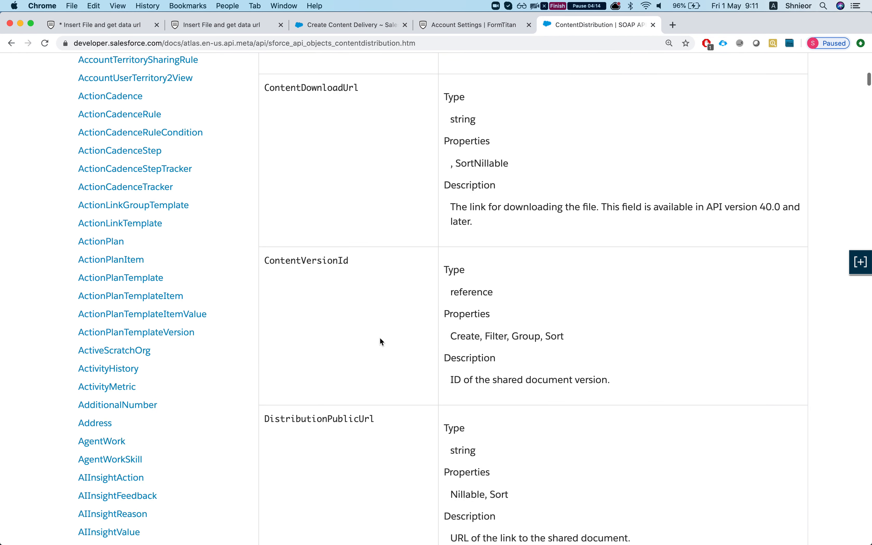
{"action": "scroll", "scroll_direction": "down", "scroll_amount": 3}
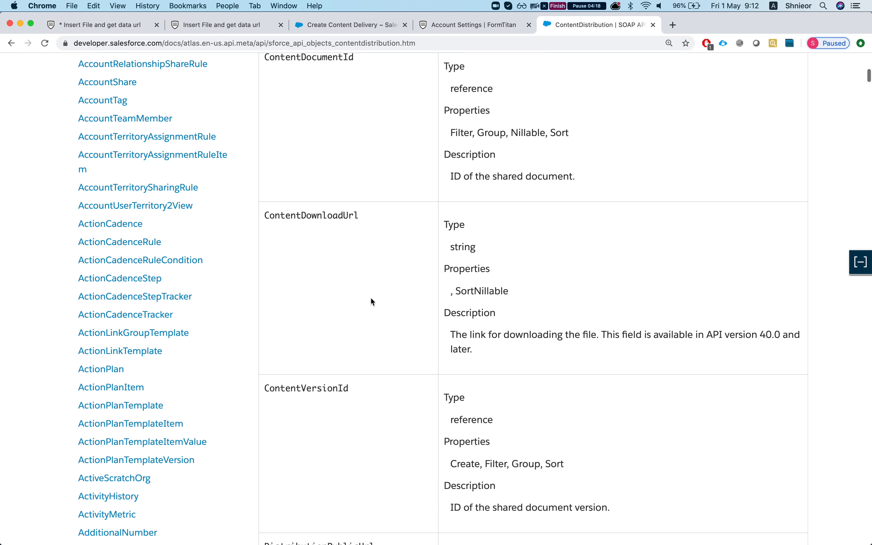
{"action": "scroll", "scroll_direction": "up", "scroll_amount": 3}
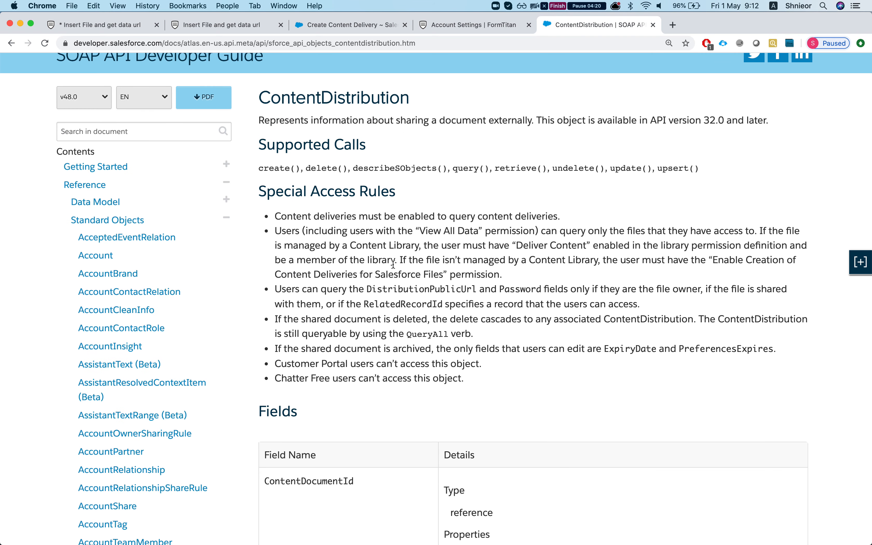
{"action": "scroll", "scroll_direction": "down", "scroll_amount": 3}
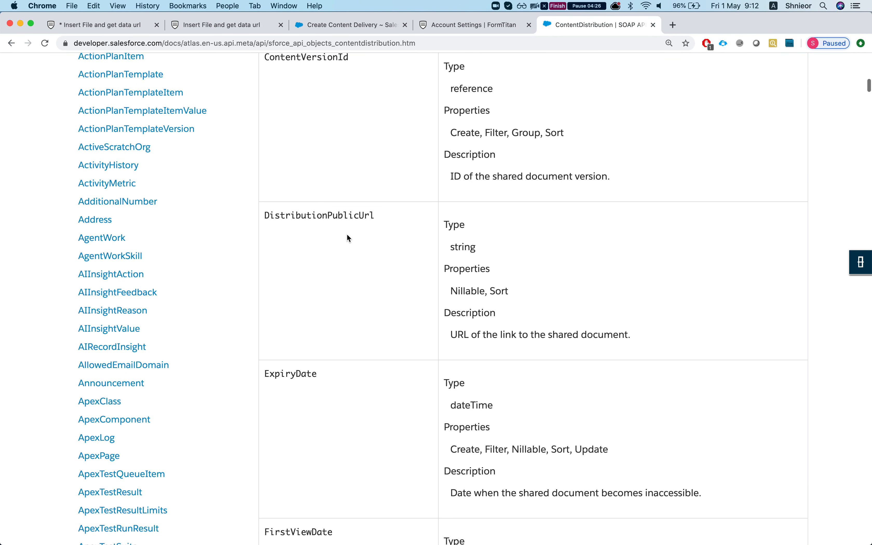
{"action": "double_click", "coordinate": [319, 216]}
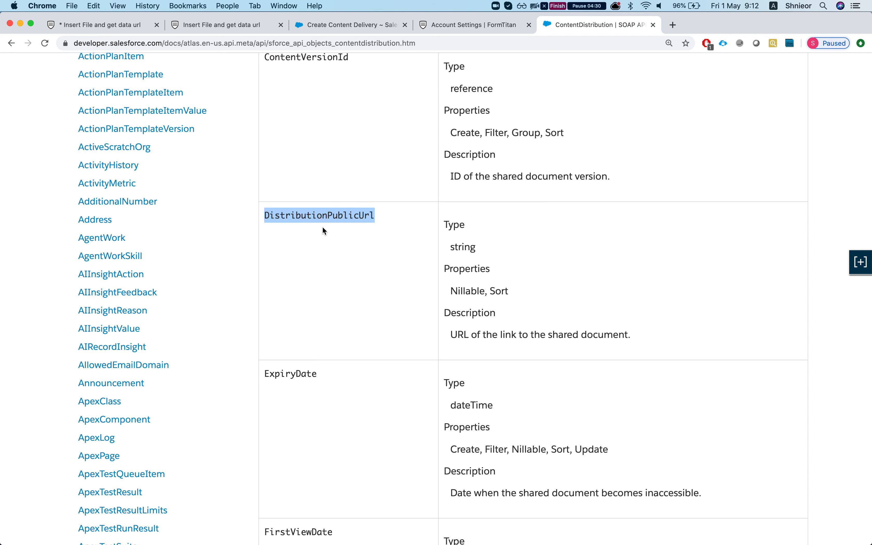
{"action": "left_click", "coordinate": [222, 24]}
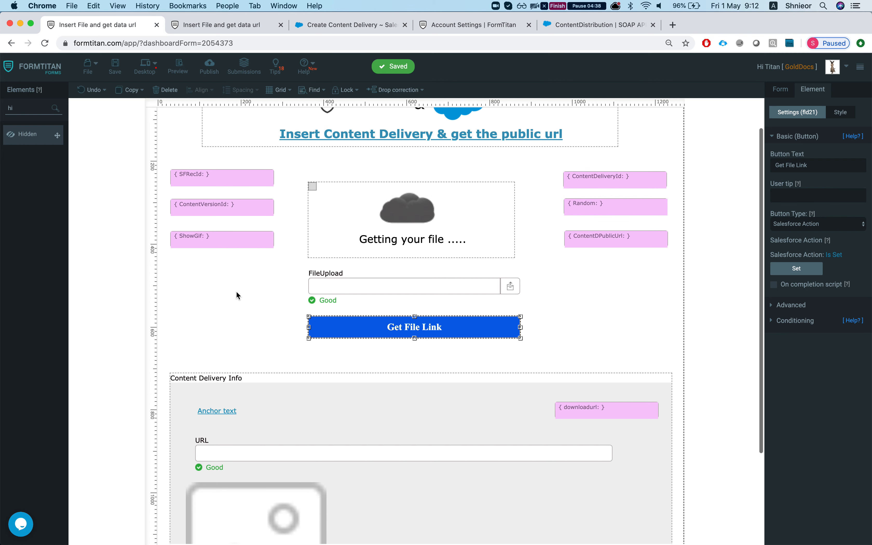
{"action": "mouse_move", "coordinate": [224, 216]}
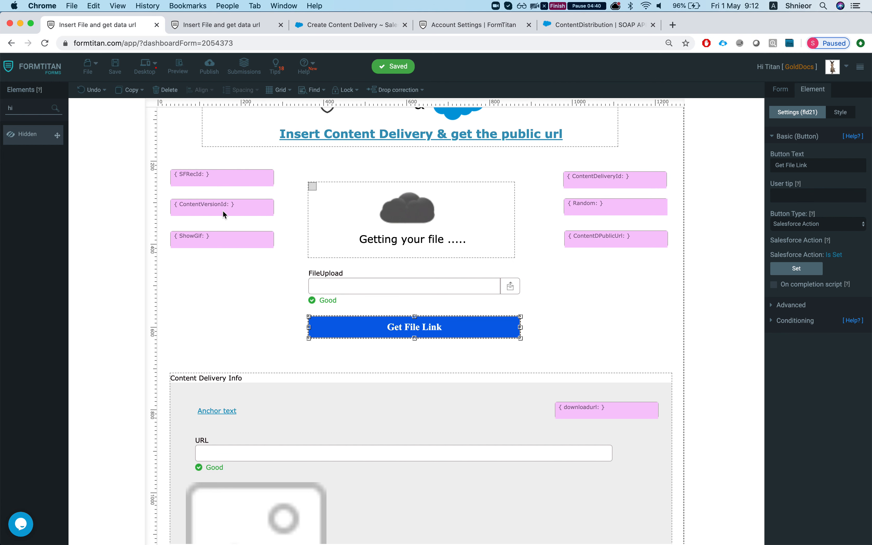
Select the hidden ContentDeliveryId field and configure its conditions
{"action": "left_click", "coordinate": [221, 208]}
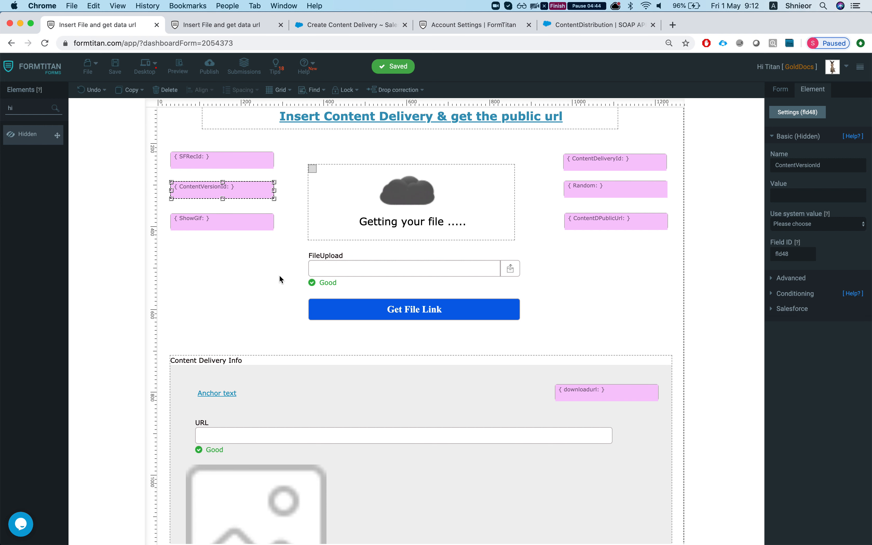
{"action": "mouse_move", "coordinate": [587, 297]}
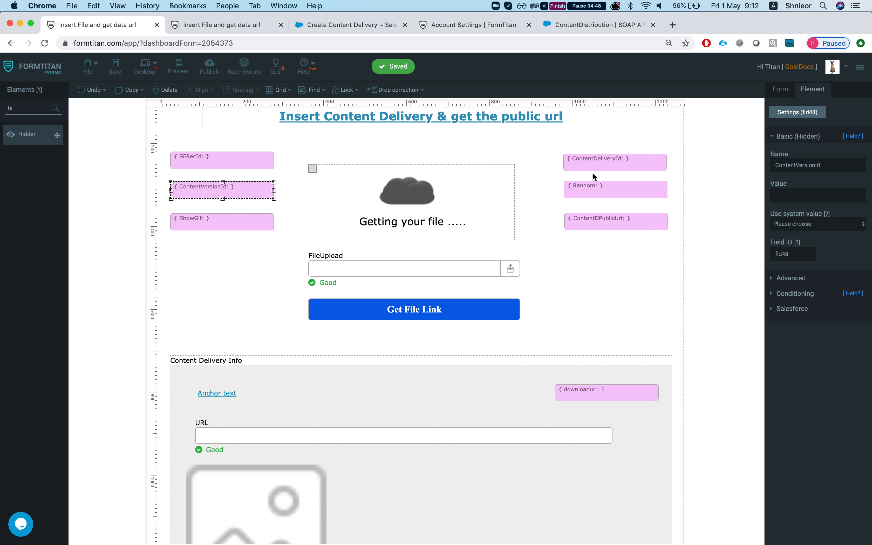
{"action": "left_click", "coordinate": [615, 162]}
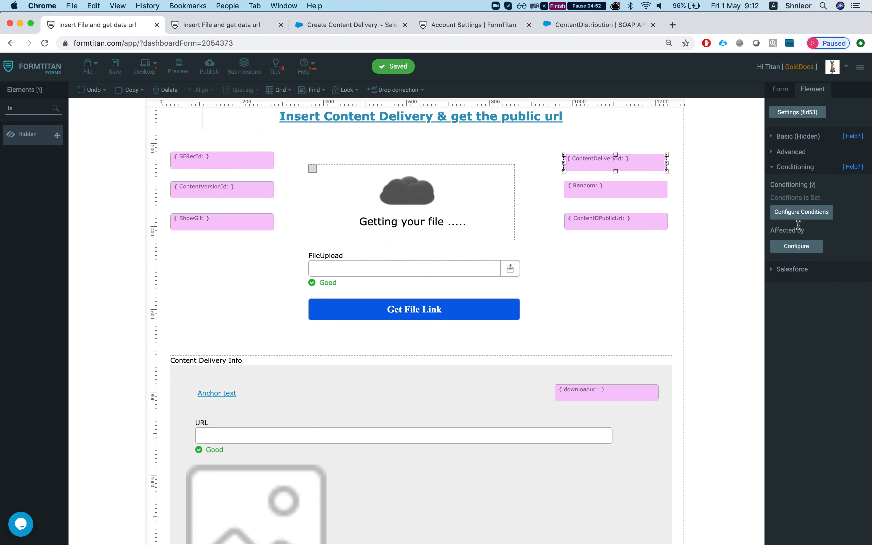
{"action": "left_click", "coordinate": [802, 212]}
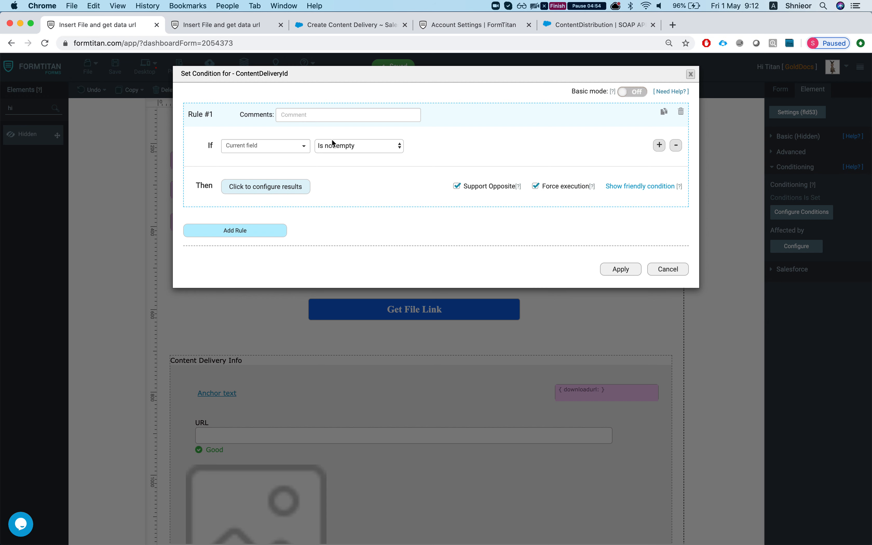
Review the Execute JS script that polls the publicurl variable and sets fld55, then cancel out
{"action": "left_click", "coordinate": [265, 186]}
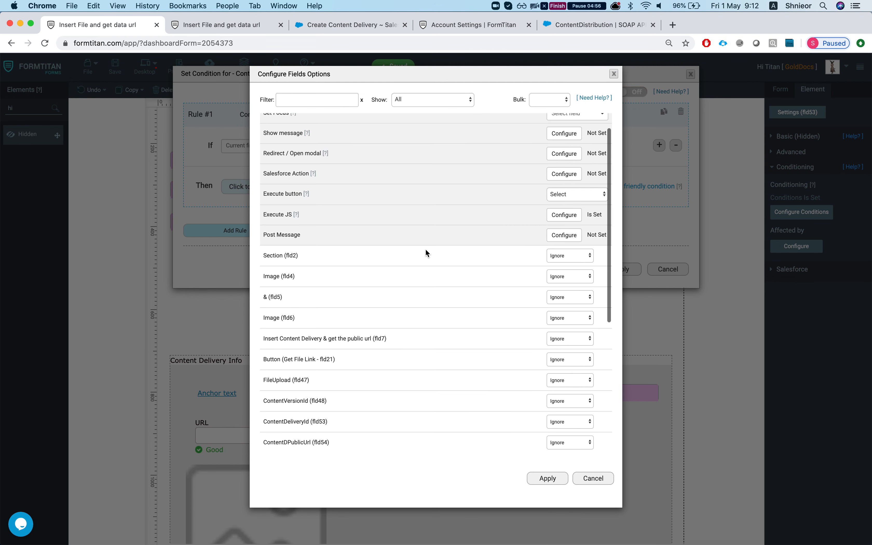
{"action": "left_click", "coordinate": [563, 215]}
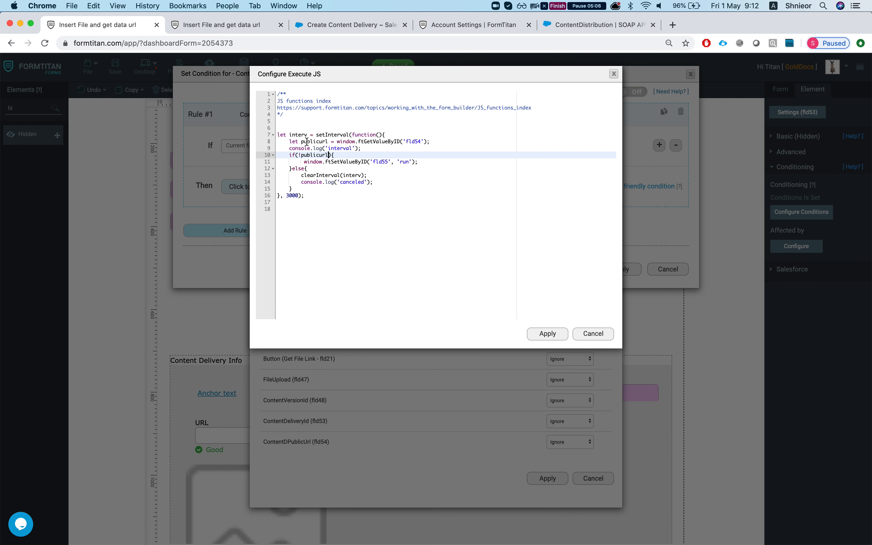
{"action": "double_click", "coordinate": [314, 141]}
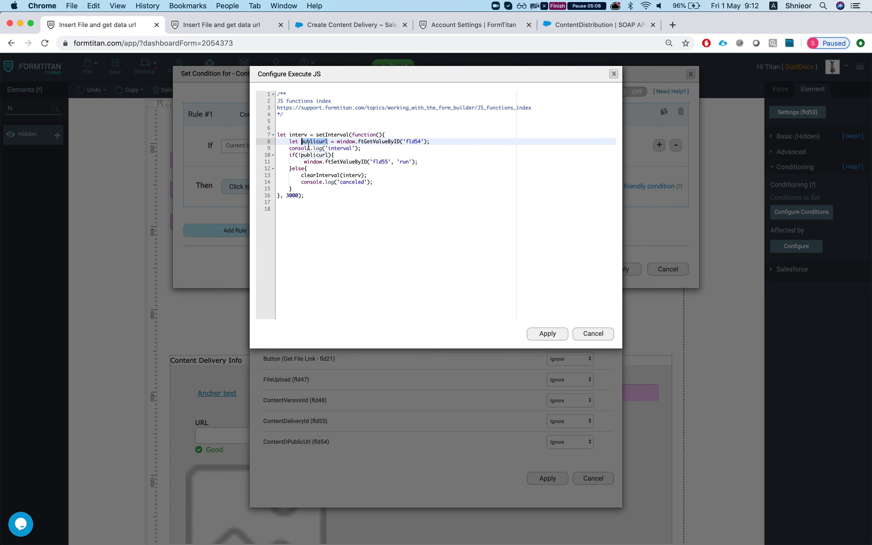
{"action": "mouse_move", "coordinate": [652, 355]}
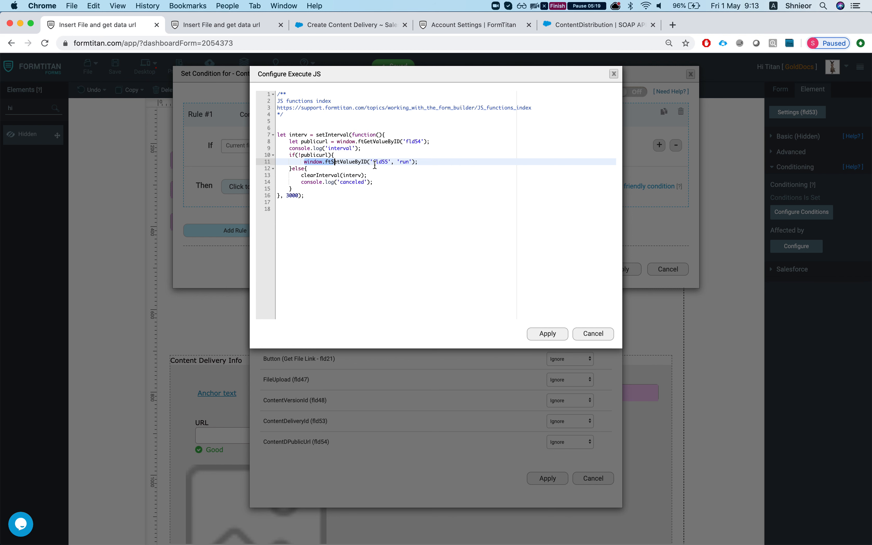
{"action": "double_click", "coordinate": [381, 162]}
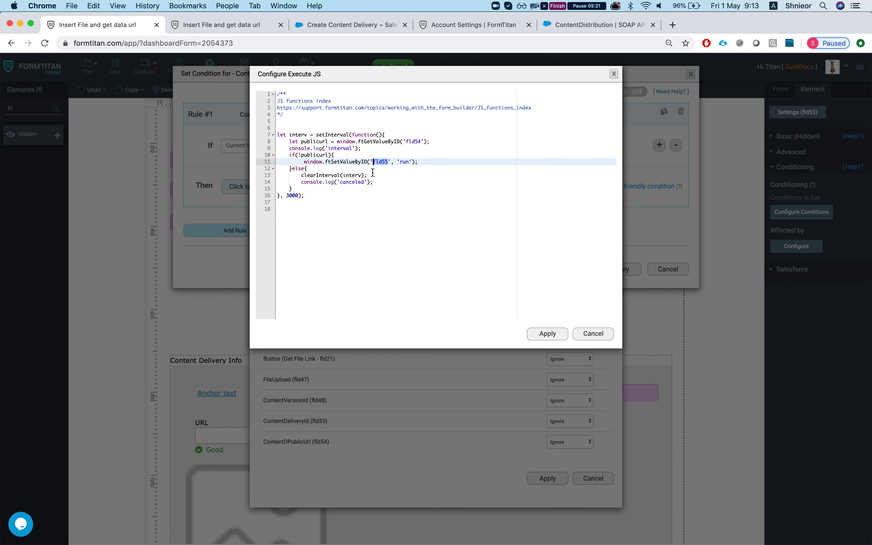
{"action": "mouse_move", "coordinate": [515, 178]}
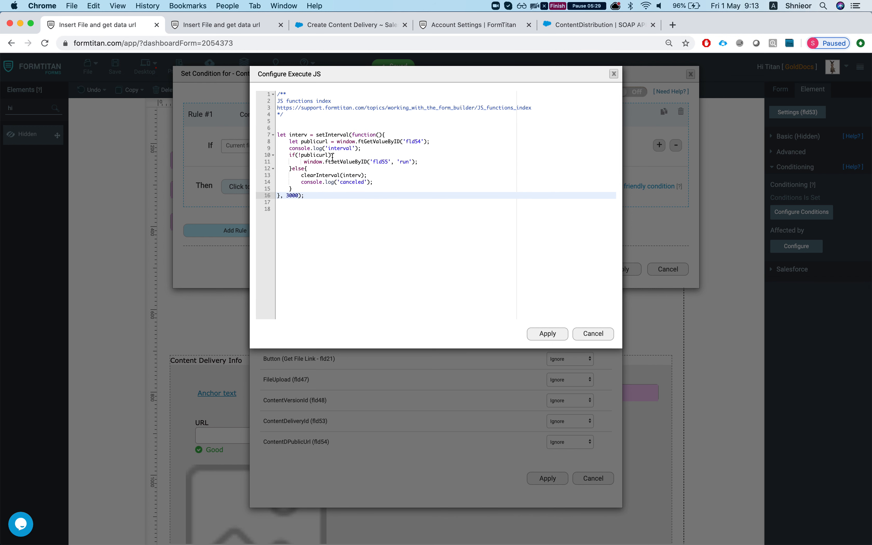
{"action": "double_click", "coordinate": [311, 142]}
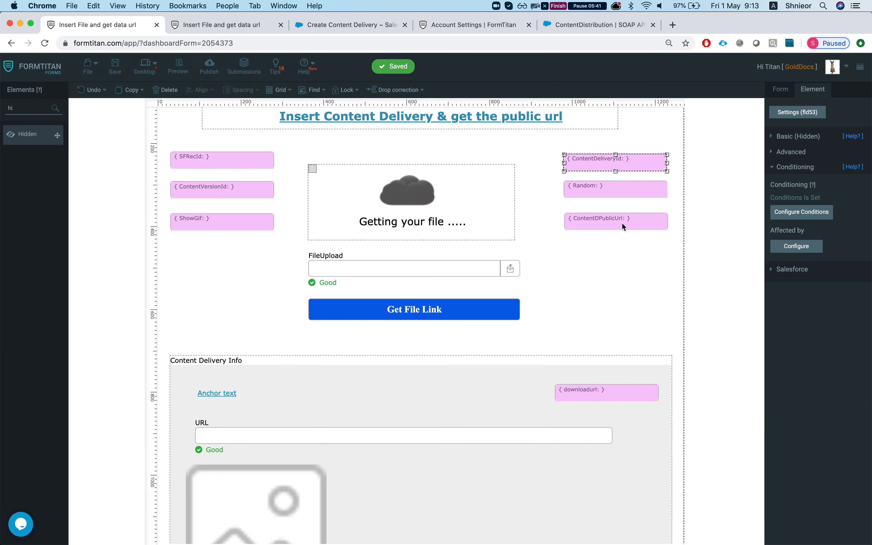
Check the hidden ContentDeliveryId and ContentDPublicUrl fields, then show the Form-level Salesforce settings
{"action": "scroll", "scroll_direction": "down", "scroll_amount": 3}
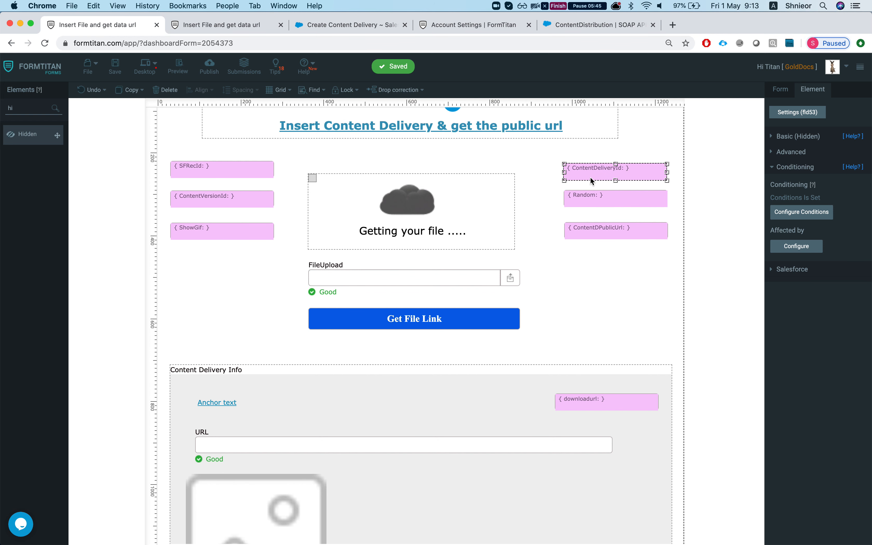
{"action": "left_click", "coordinate": [615, 199]}
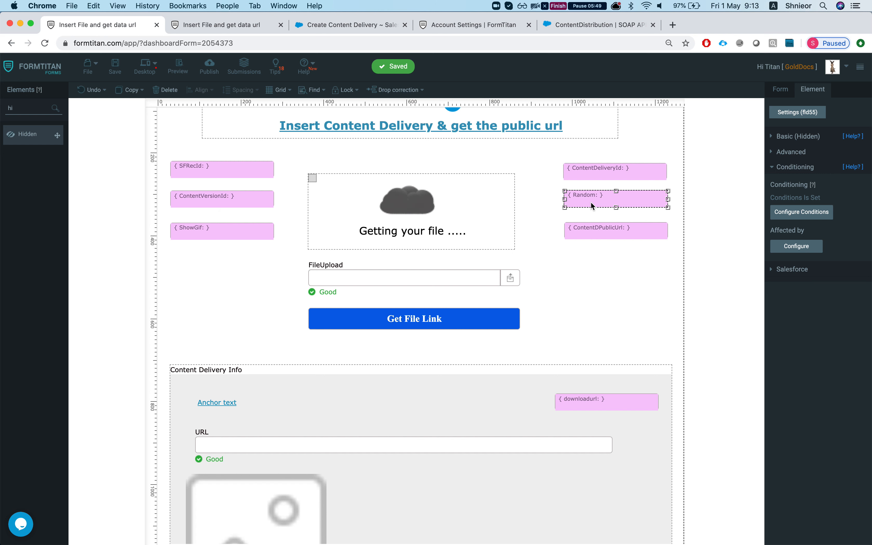
{"action": "mouse_move", "coordinate": [592, 217]}
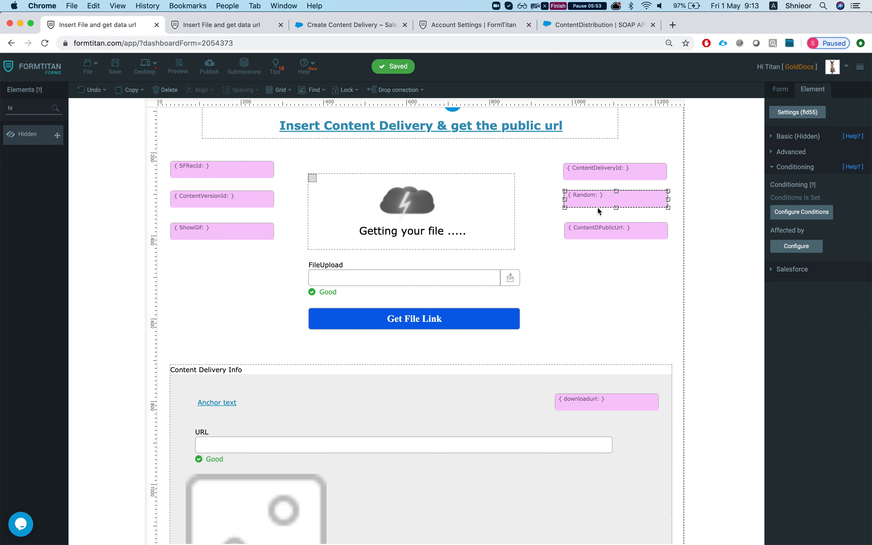
{"action": "mouse_move", "coordinate": [601, 240]}
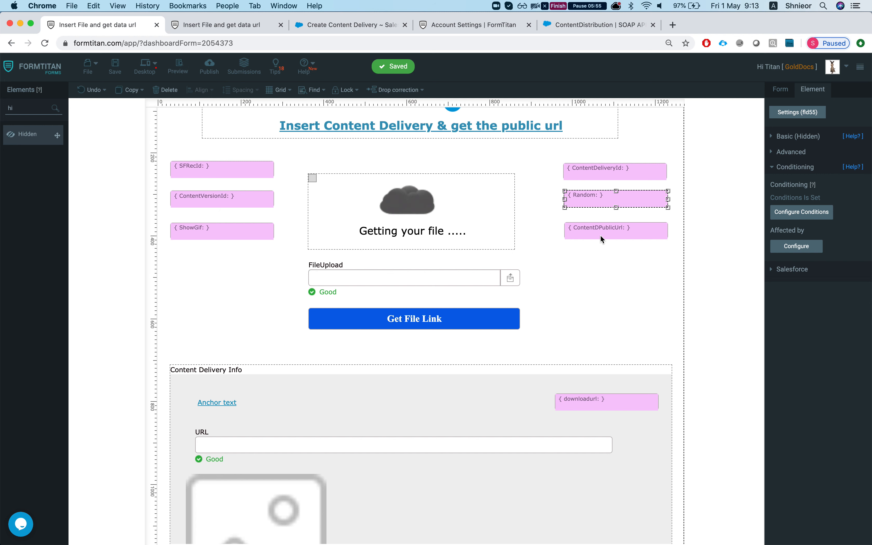
{"action": "left_click", "coordinate": [616, 231]}
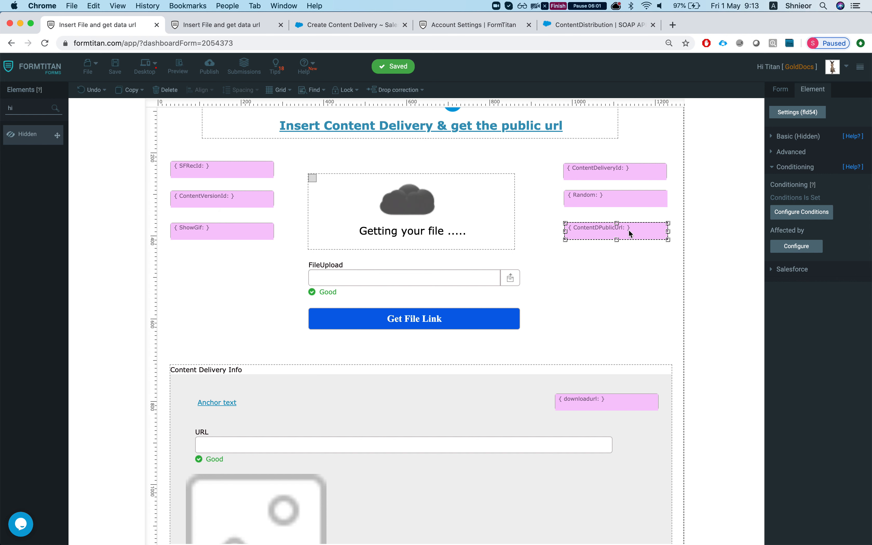
{"action": "left_click", "coordinate": [780, 89]}
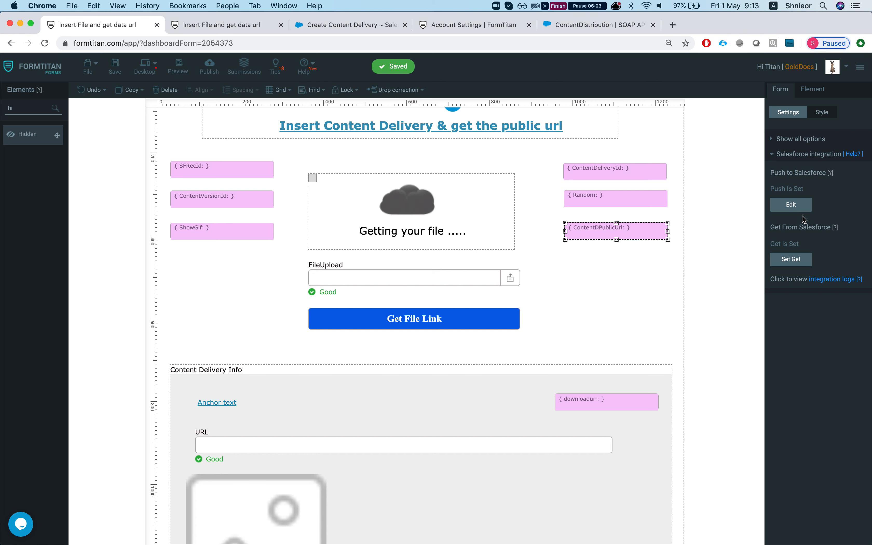
In Get From Salesforce, peek at the Files object settings, then edit the Content Delivery object
{"action": "left_click", "coordinate": [791, 260]}
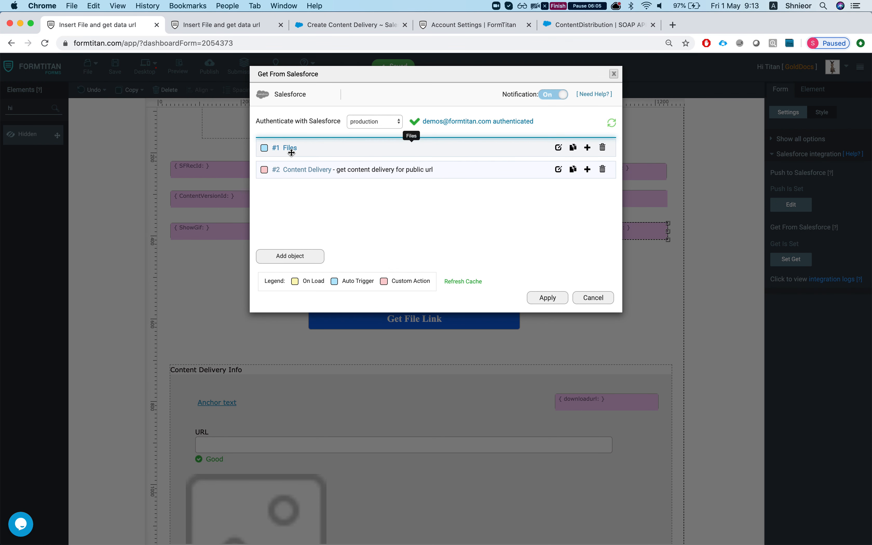
{"action": "mouse_move", "coordinate": [559, 148]}
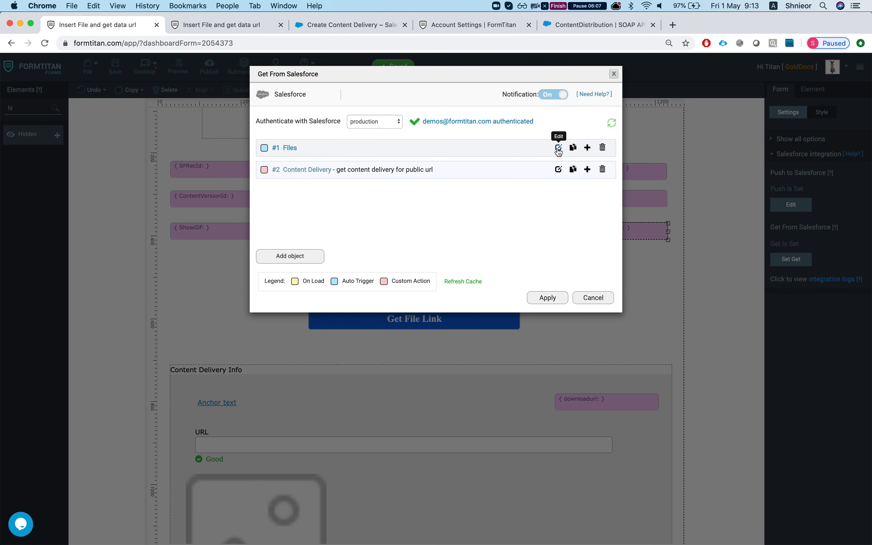
{"action": "left_click", "coordinate": [559, 149]}
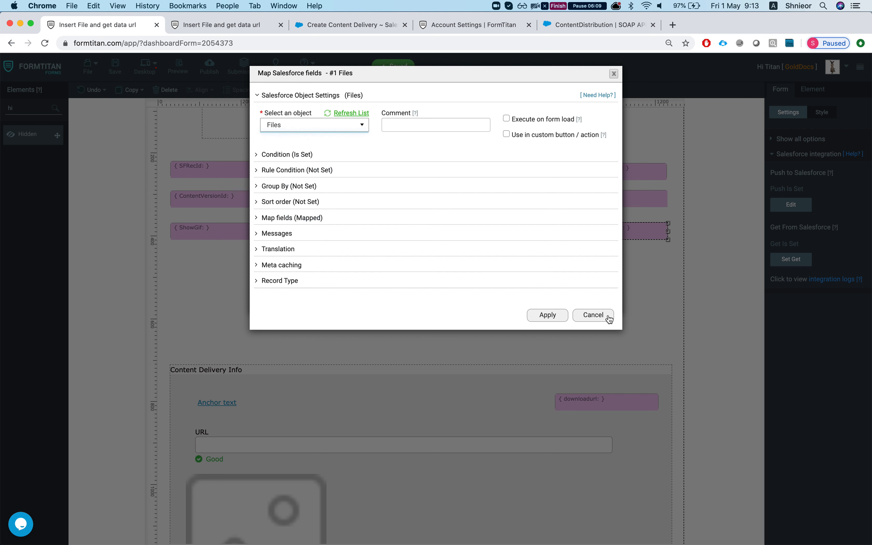
{"action": "left_click", "coordinate": [593, 314]}
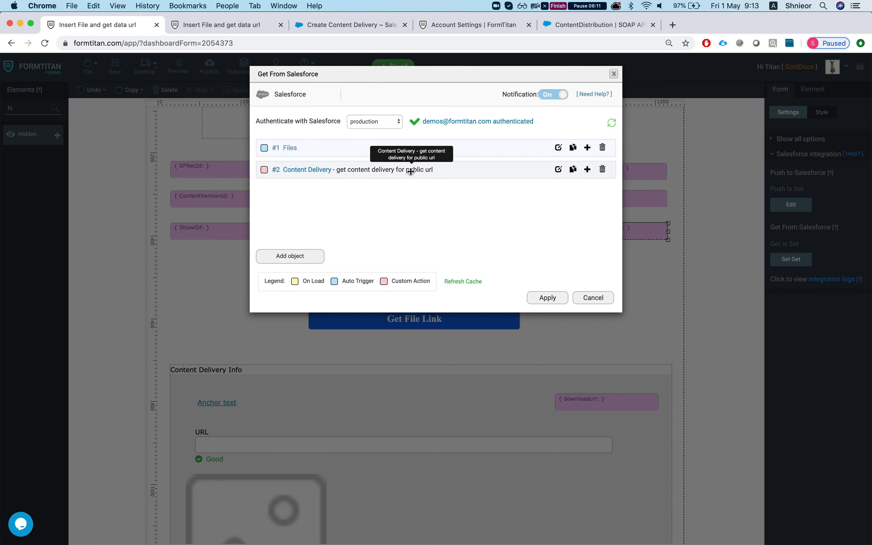
{"action": "mouse_move", "coordinate": [602, 148]}
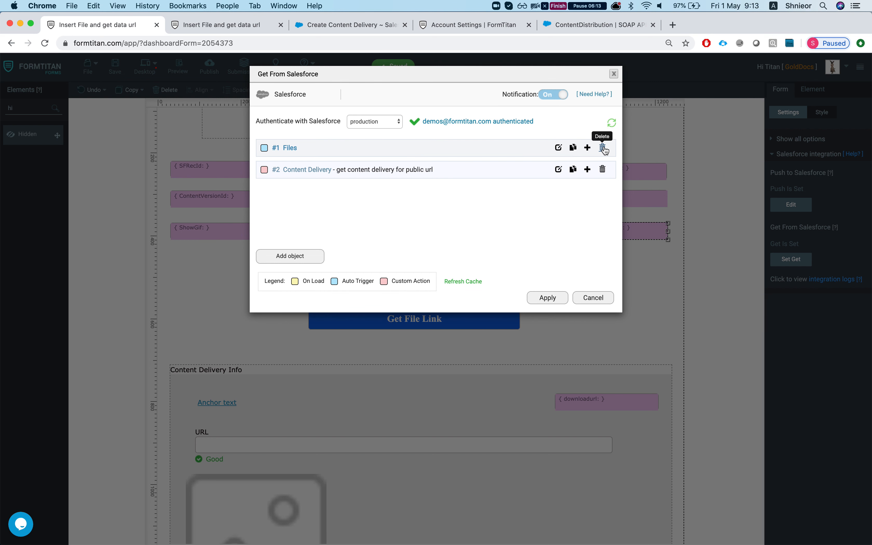
{"action": "left_click", "coordinate": [602, 148]}
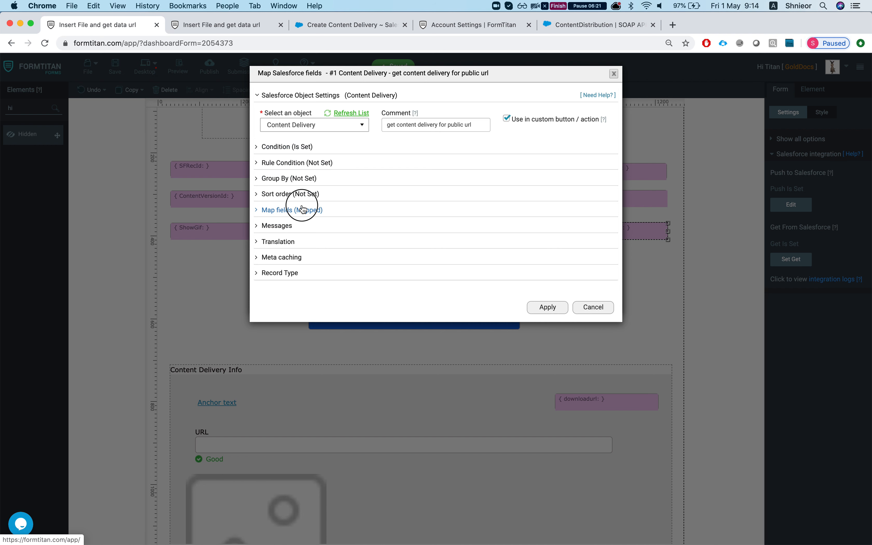
Inspect the mapped fields only — uploadedimg from File Download Link, URL from External Link — and cancel
{"action": "left_click", "coordinate": [292, 209]}
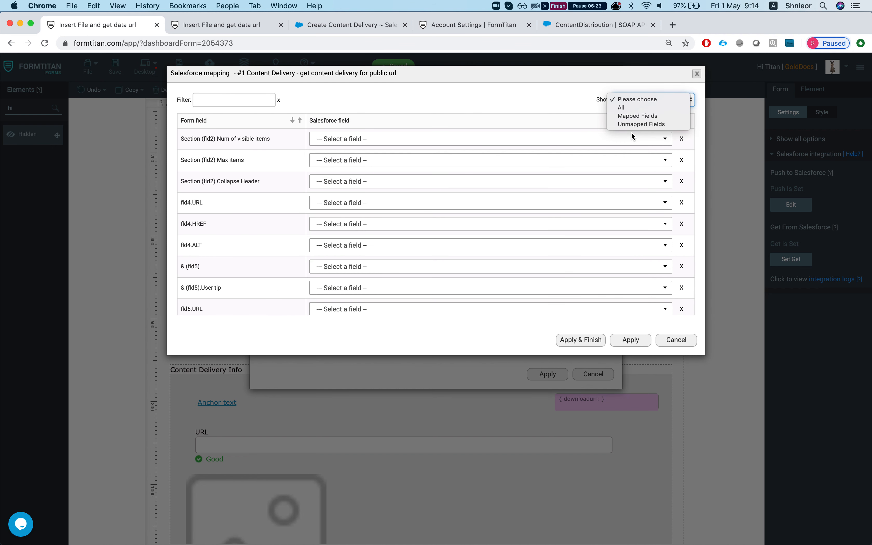
{"action": "left_click", "coordinate": [638, 116]}
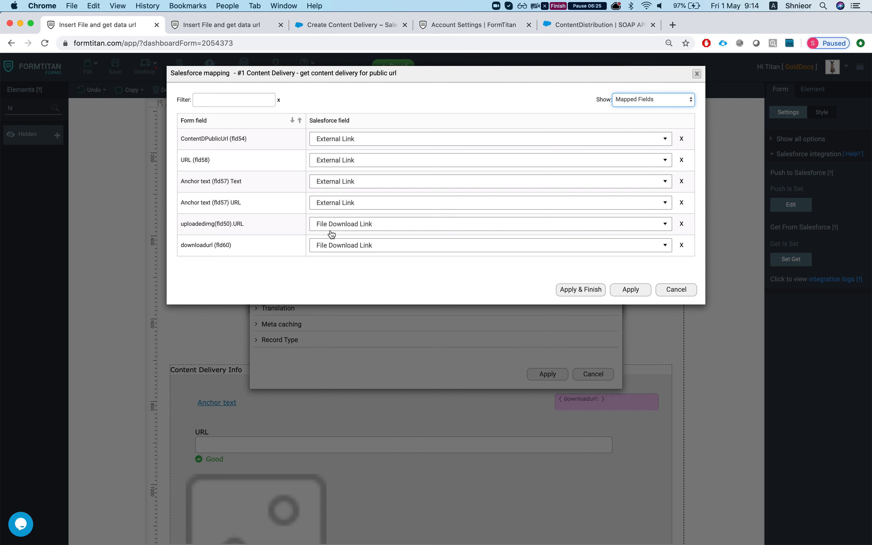
{"action": "mouse_move", "coordinate": [257, 150]}
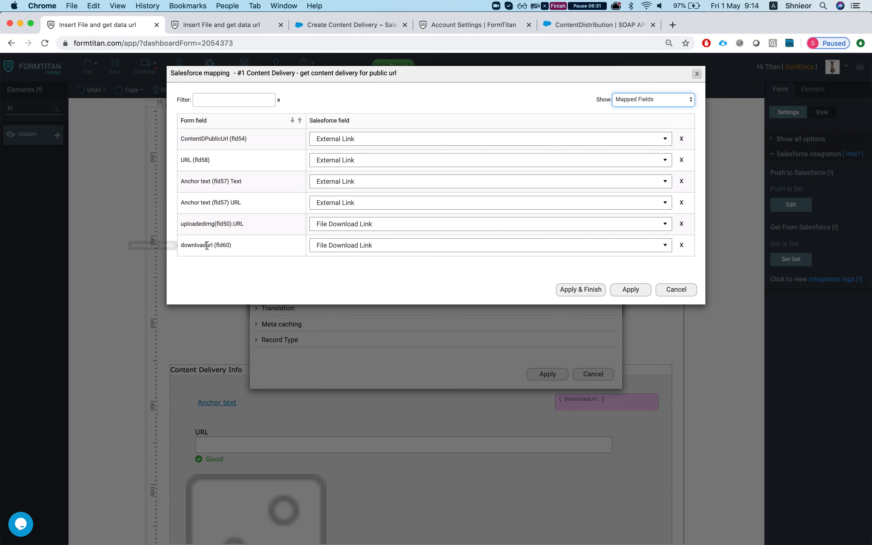
{"action": "mouse_move", "coordinate": [208, 245]}
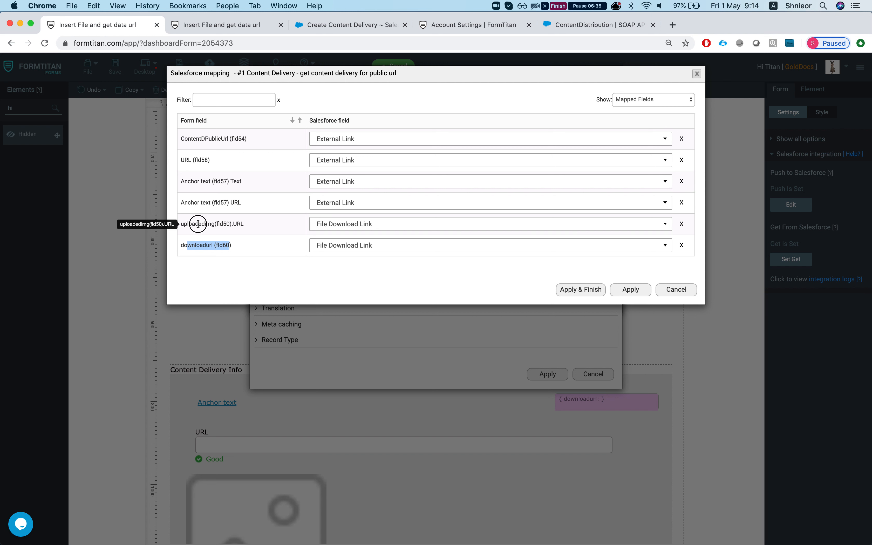
{"action": "double_click", "coordinate": [198, 224]}
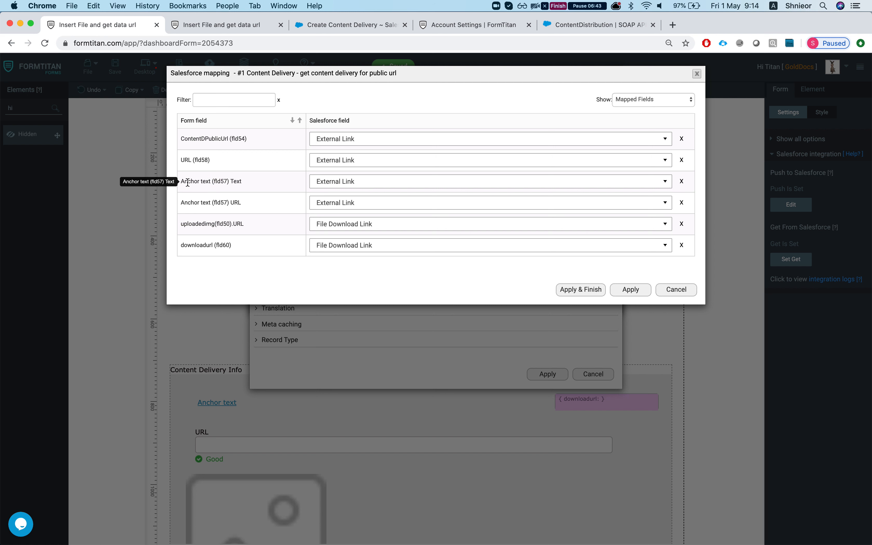
{"action": "double_click", "coordinate": [186, 160]}
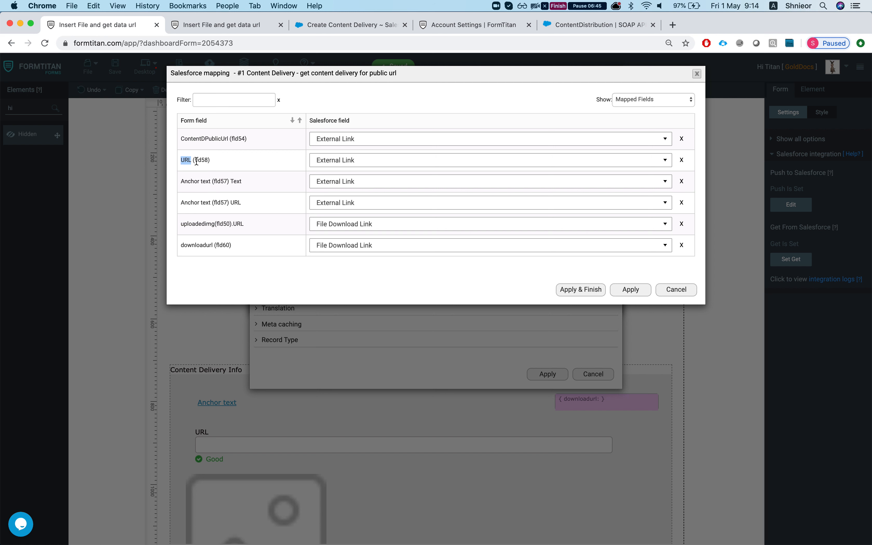
{"action": "mouse_move", "coordinate": [208, 139]}
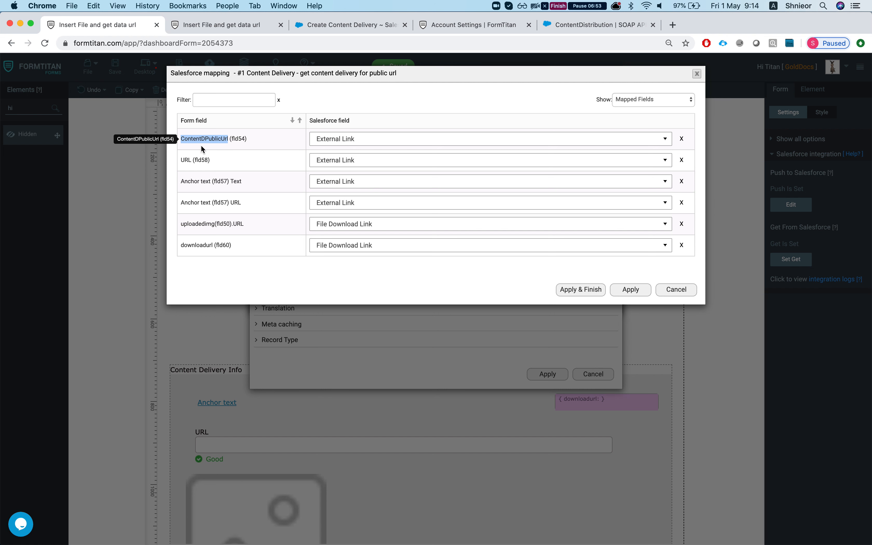
{"action": "left_click", "coordinate": [676, 290]}
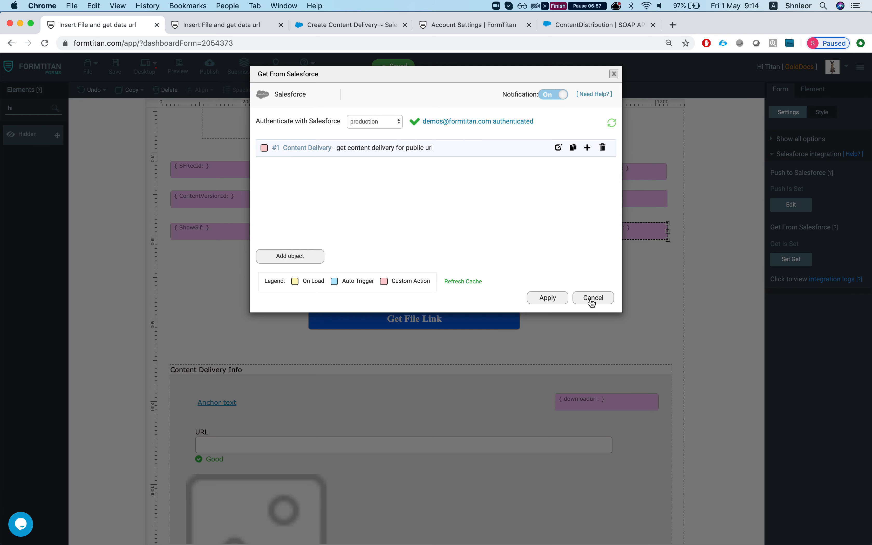
Check that the Random field's condition triggers the Content Delivery get Salesforce Action
{"action": "left_click", "coordinate": [592, 298]}
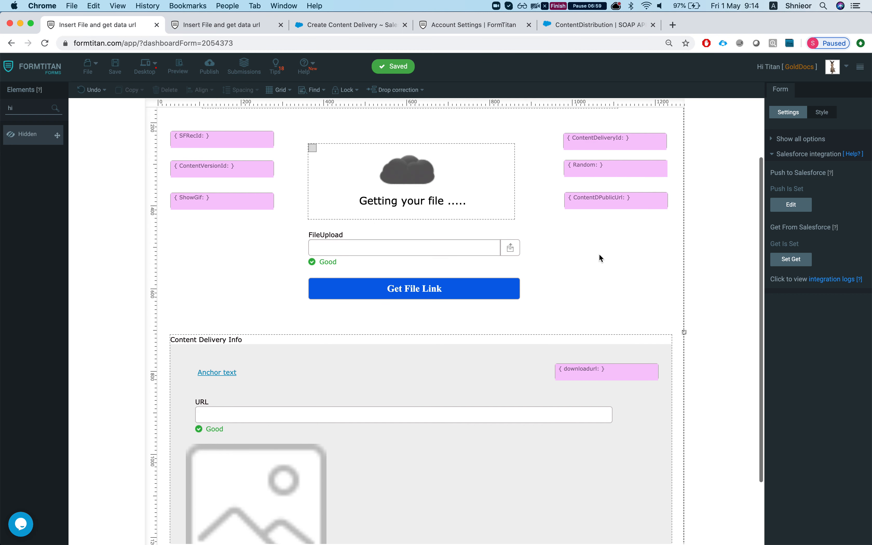
{"action": "left_click", "coordinate": [615, 168]}
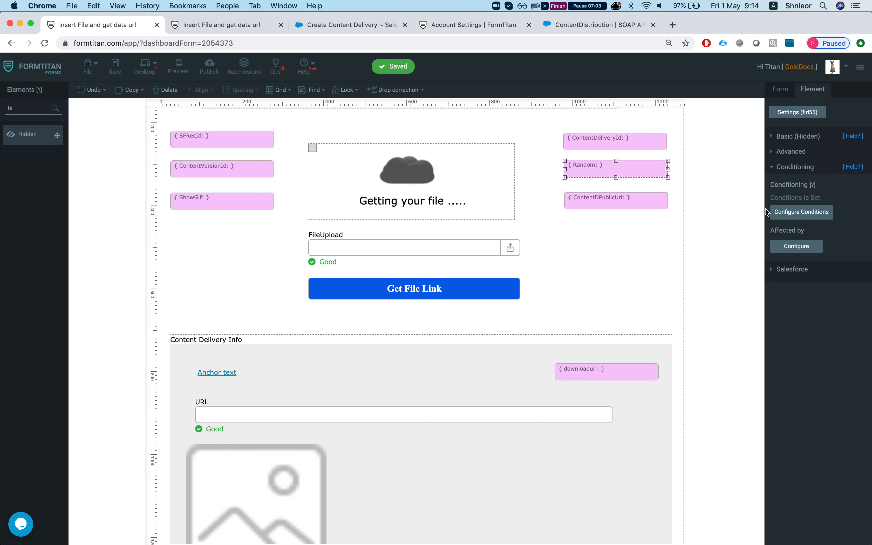
{"action": "left_click", "coordinate": [801, 212]}
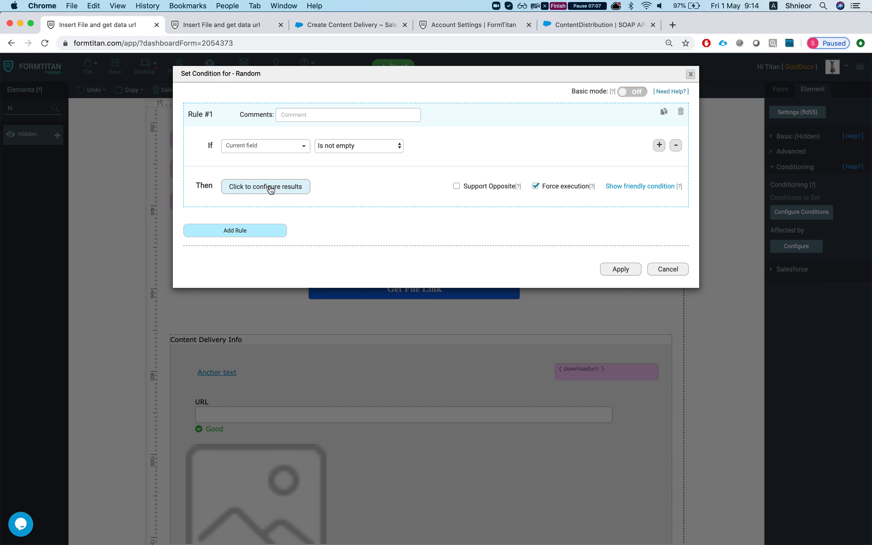
{"action": "left_click", "coordinate": [265, 186]}
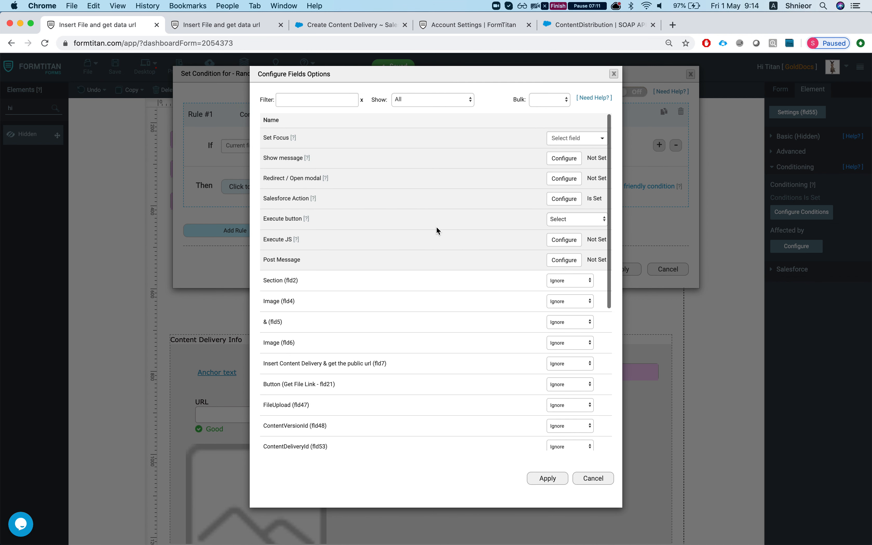
{"action": "mouse_move", "coordinate": [449, 234]}
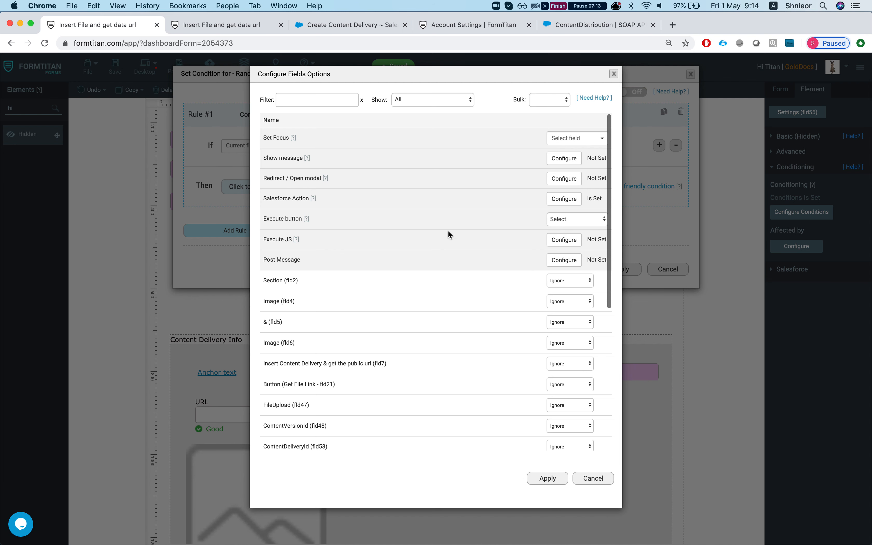
{"action": "left_click", "coordinate": [563, 198]}
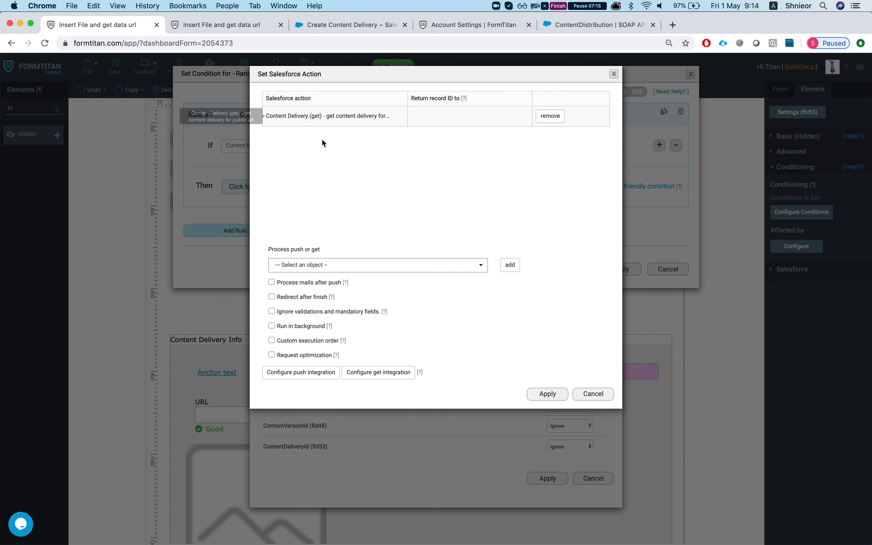
{"action": "mouse_move", "coordinate": [414, 167]}
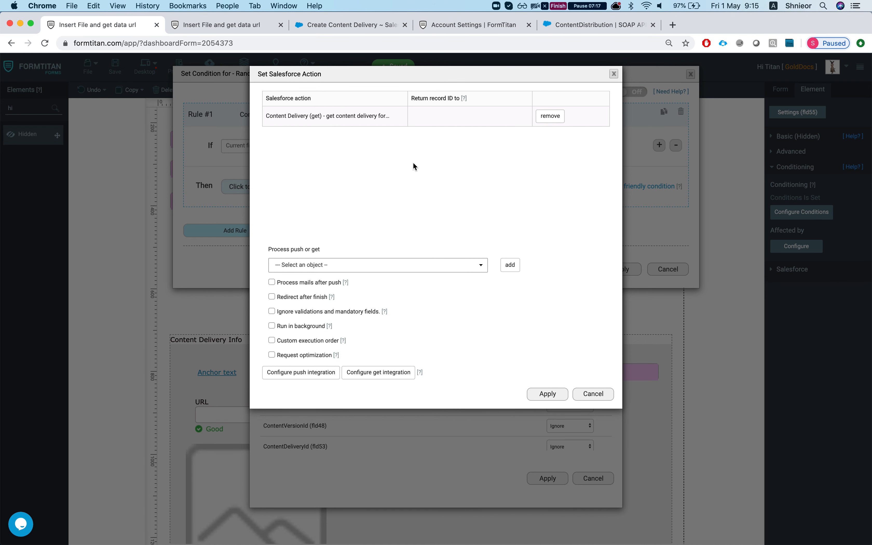
{"action": "mouse_move", "coordinate": [542, 351]}
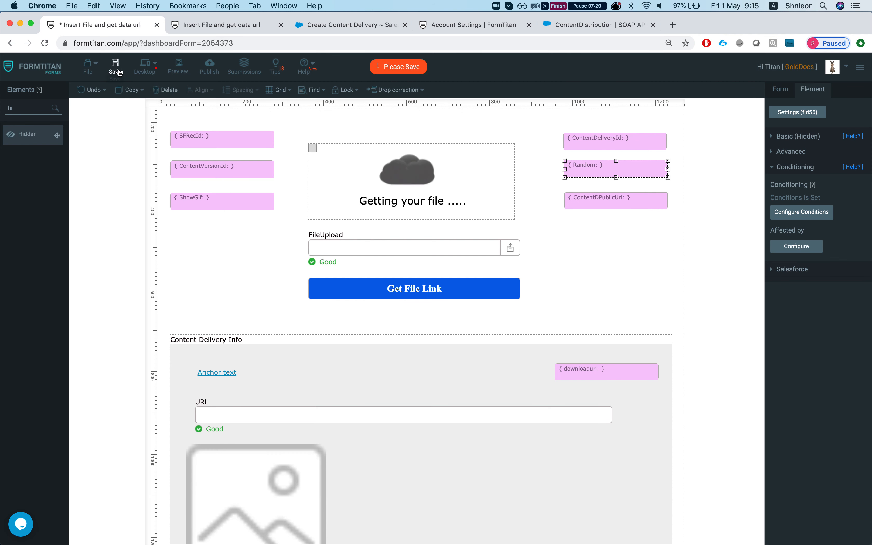
{"action": "mouse_move", "coordinate": [578, 377]}
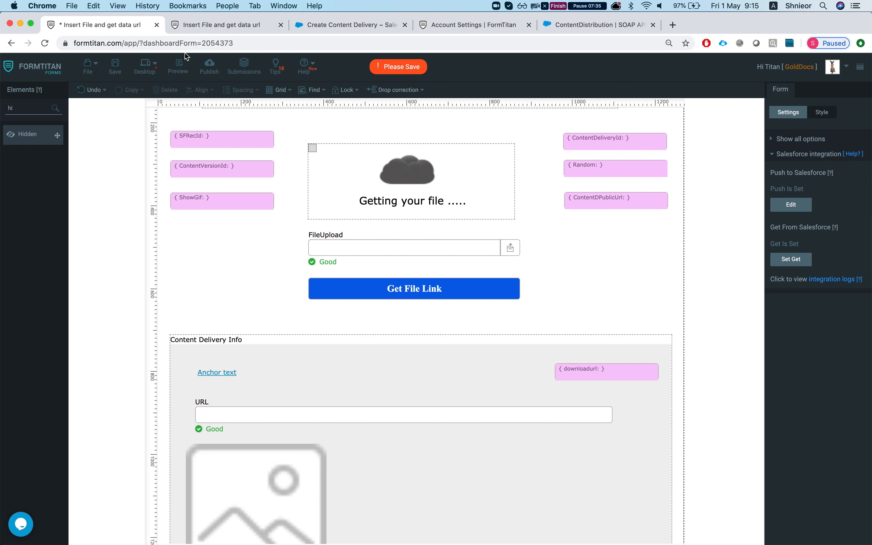
Check the builder, Push Logs and Create Content Delivery tabs, then reload the live form
{"action": "left_click", "coordinate": [398, 66]}
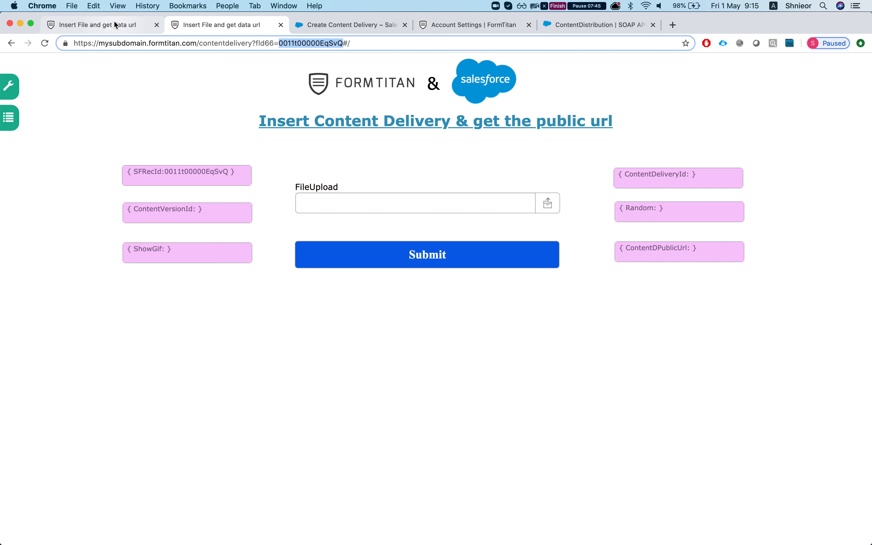
{"action": "left_click", "coordinate": [101, 24]}
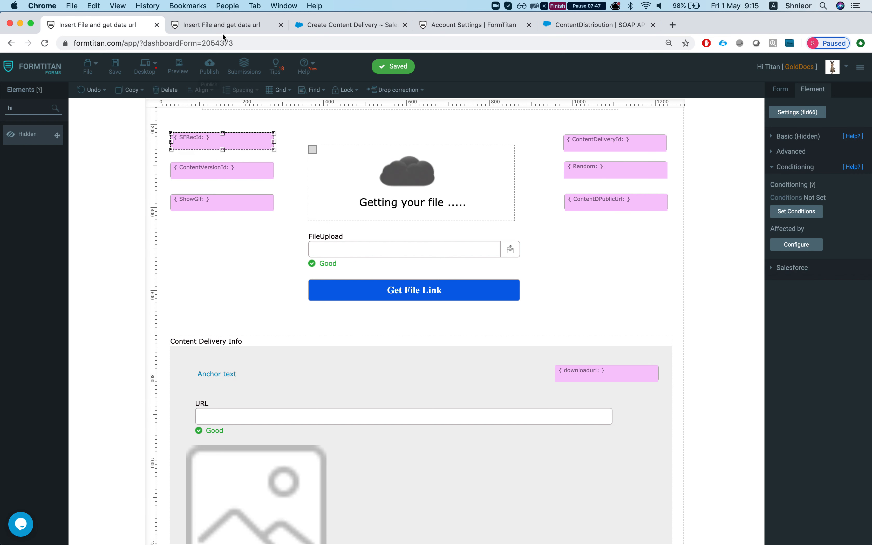
{"action": "left_click", "coordinate": [475, 24]}
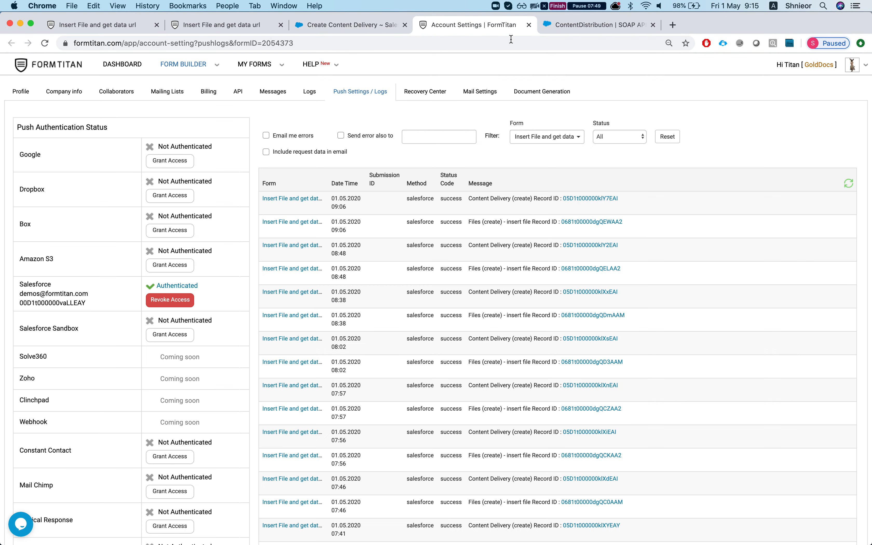
{"action": "left_click", "coordinate": [350, 24]}
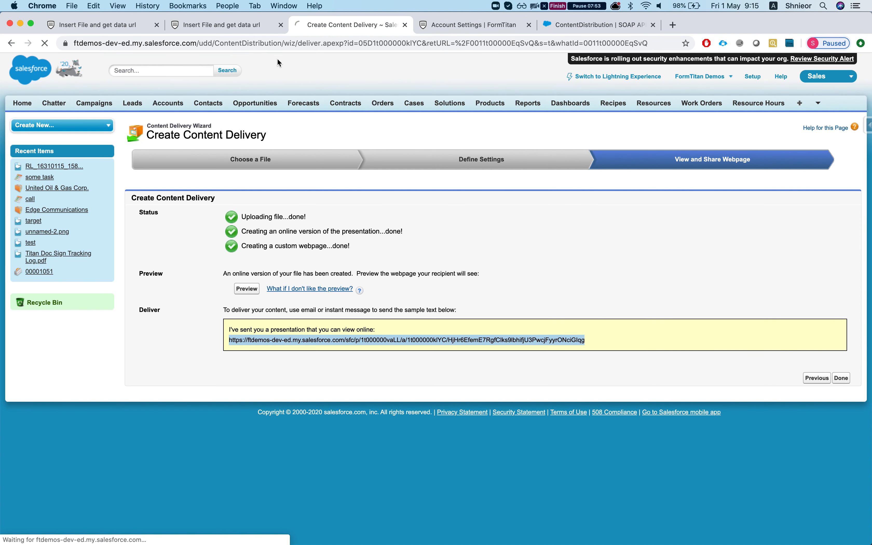
{"action": "left_click", "coordinate": [167, 103]}
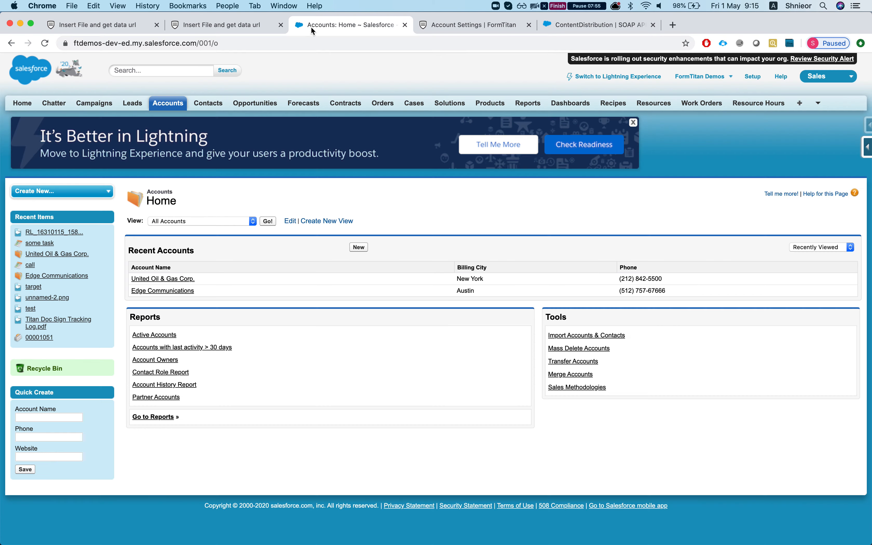
{"action": "left_click", "coordinate": [163, 279]}
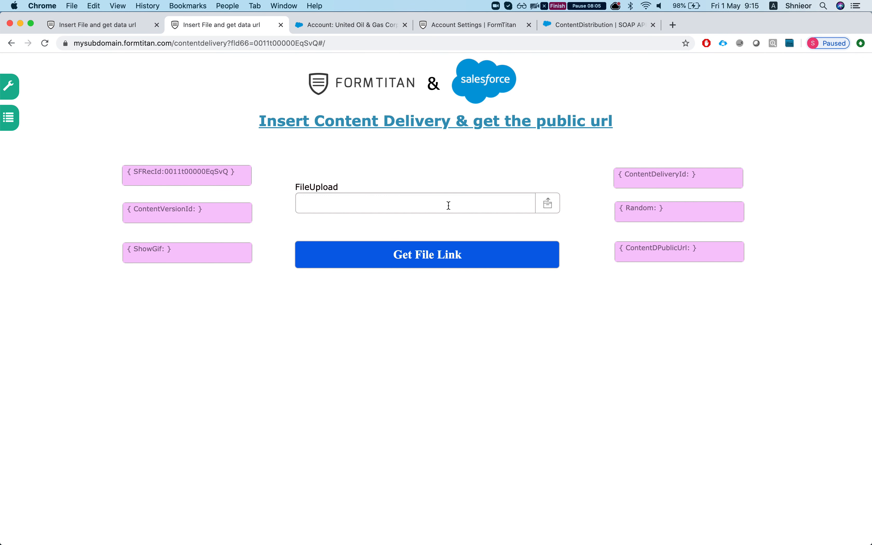
Upload unnamed-2.png through the FileUpload field and request Get File Link
{"action": "left_click", "coordinate": [548, 203]}
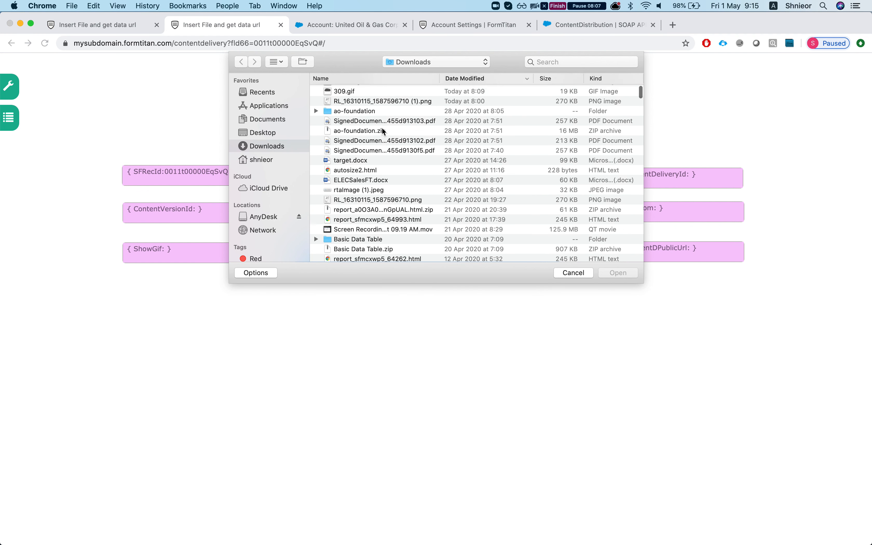
{"action": "type", "text": "doi"}
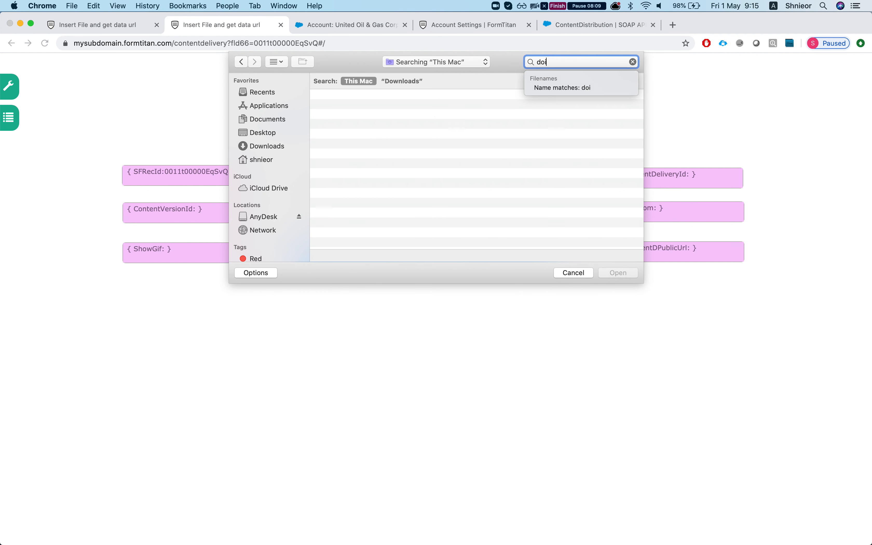
{"action": "key", "text": "Backspace"}
{"action": "type", "text": "nke"}
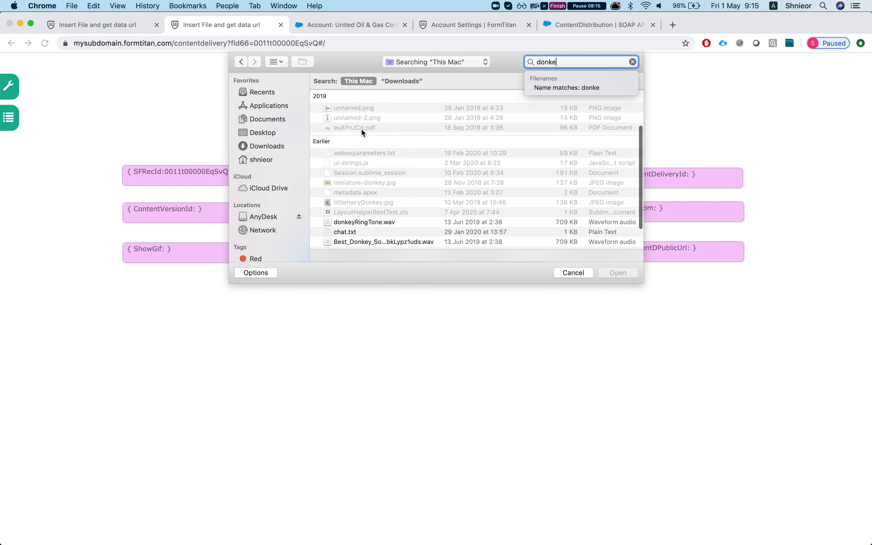
{"action": "left_click", "coordinate": [574, 273]}
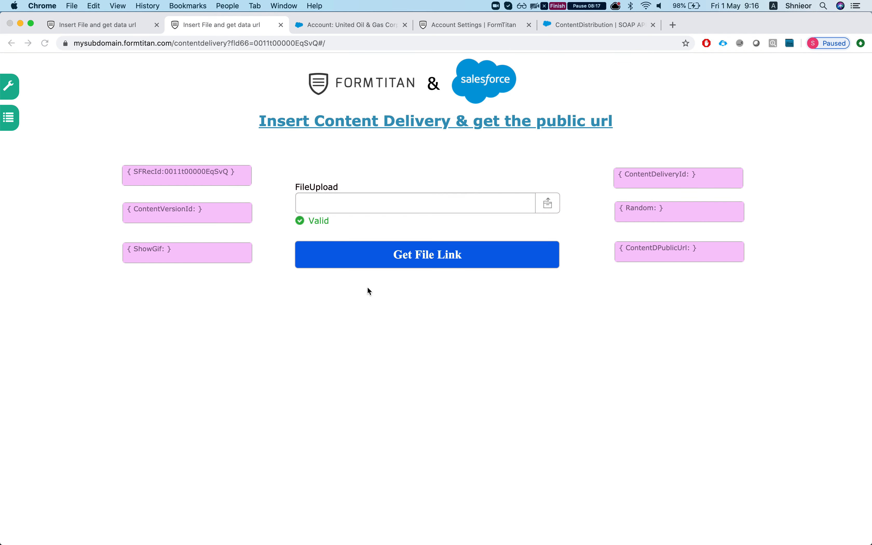
{"action": "left_click", "coordinate": [548, 202]}
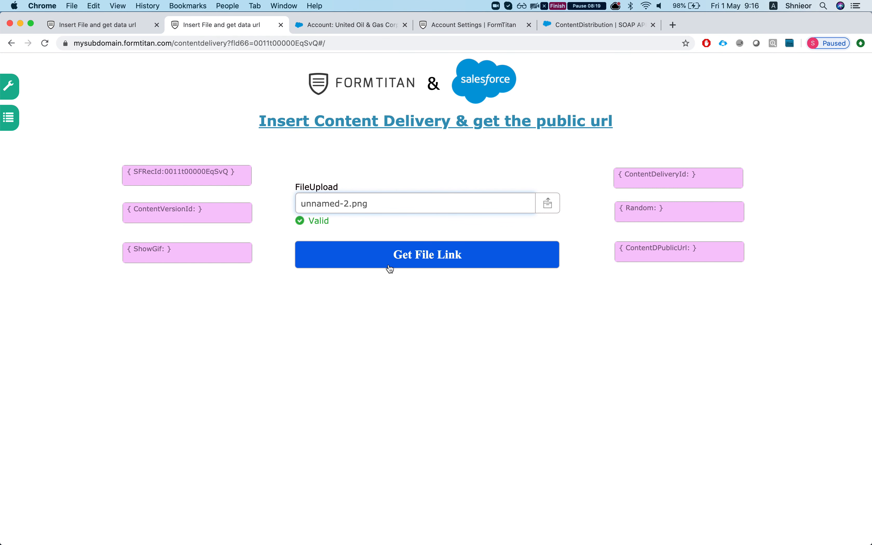
{"action": "left_click", "coordinate": [427, 255]}
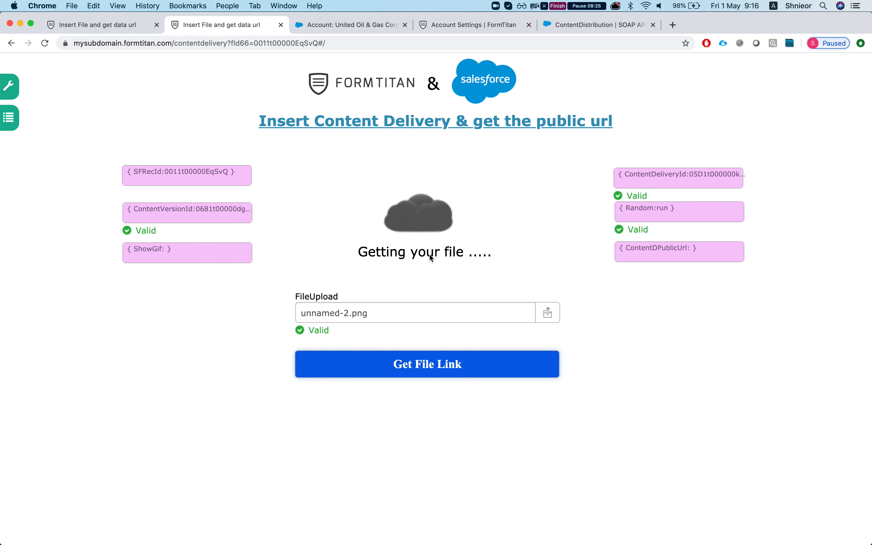
Scroll to the Content Delivery Info section showing the public URL and donkey image
{"action": "left_click", "coordinate": [427, 364]}
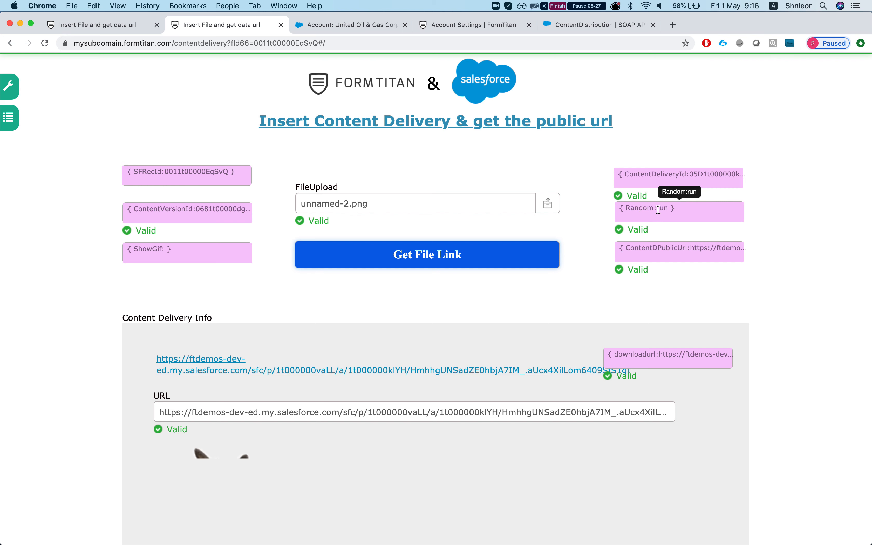
{"action": "scroll", "scroll_direction": "down", "scroll_amount": 3}
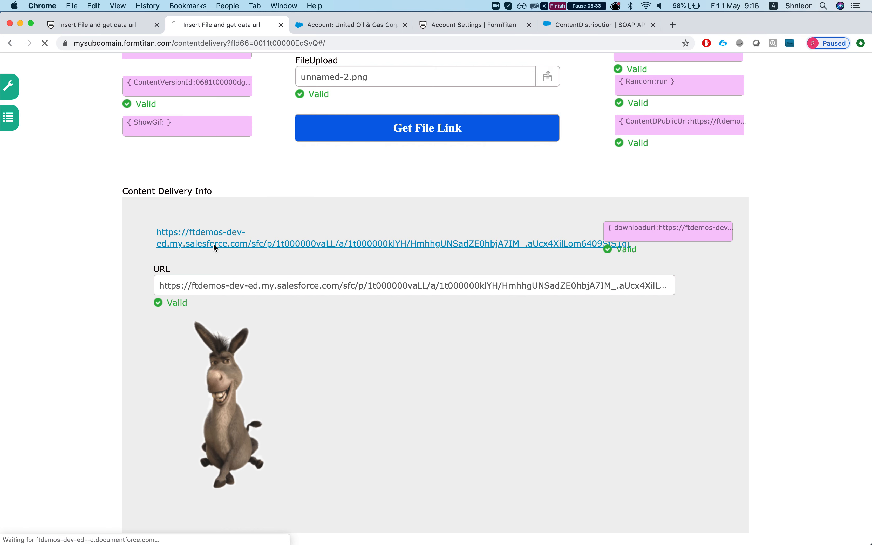
Follow the public URL to the Salesforce shared file page with the donkey image
{"action": "left_click", "coordinate": [201, 238]}
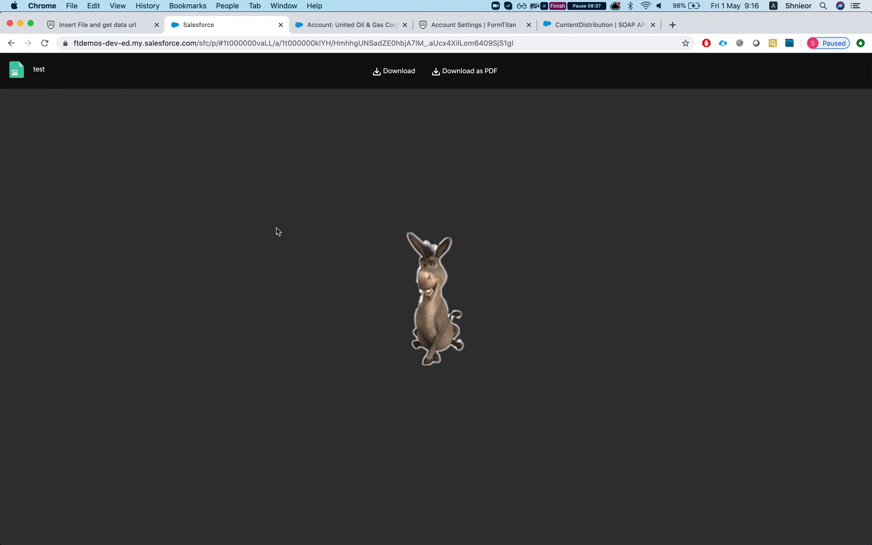
{"action": "mouse_move", "coordinate": [502, 209]}
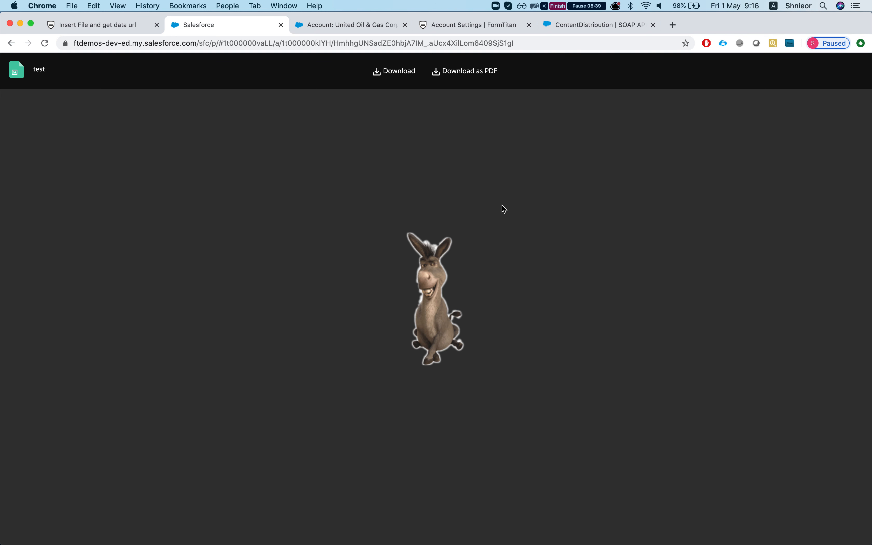